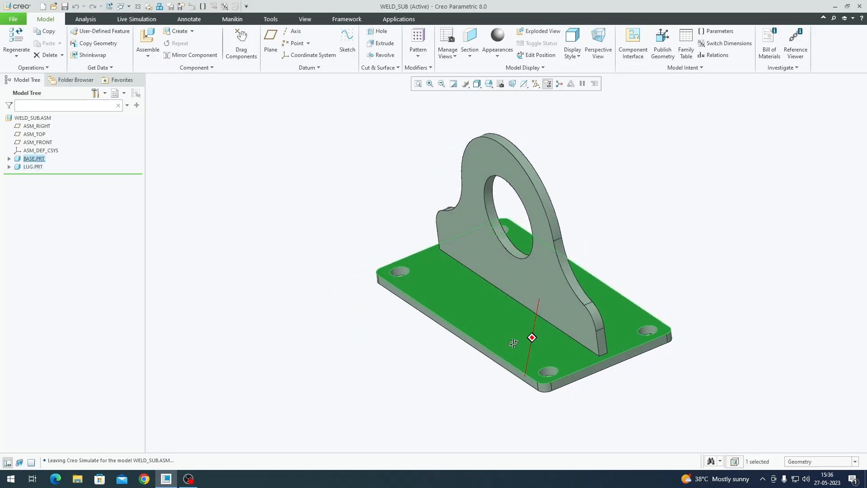
# Enter Creo Simulate in Structure mode for the WELD_SUB assembly and show the Refine Model tools
pyautogui.scroll(3)
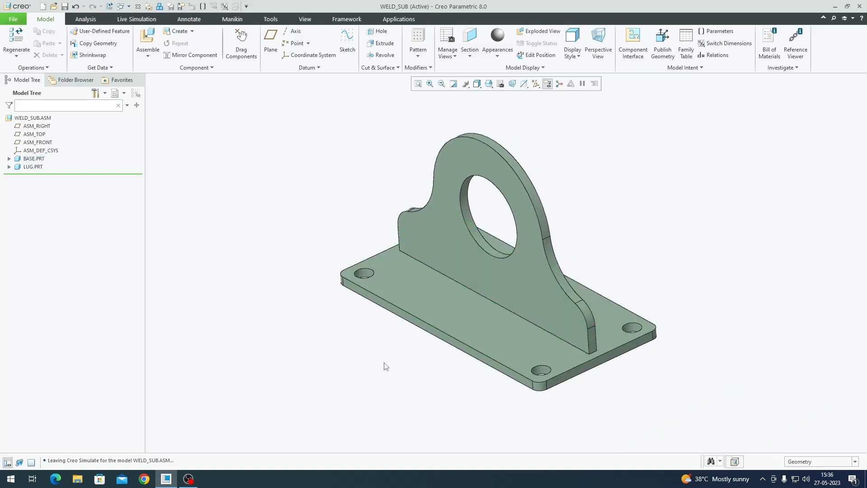
pyautogui.click(505, 307)
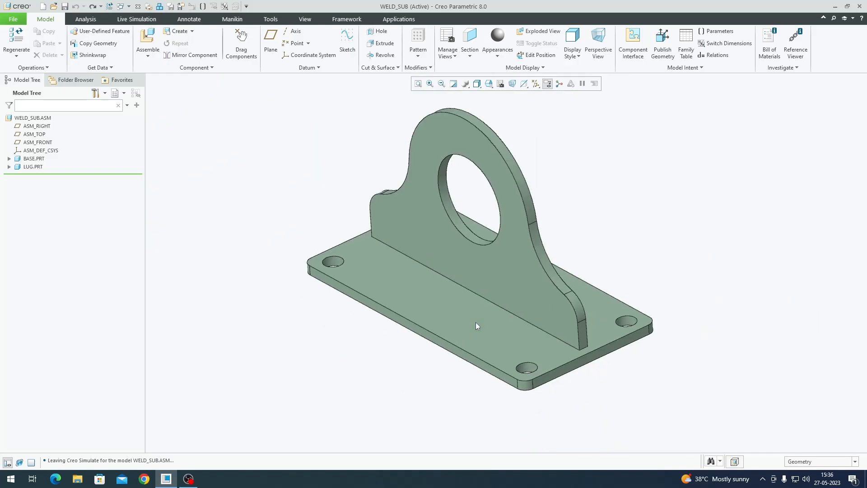
pyautogui.click(33, 166)
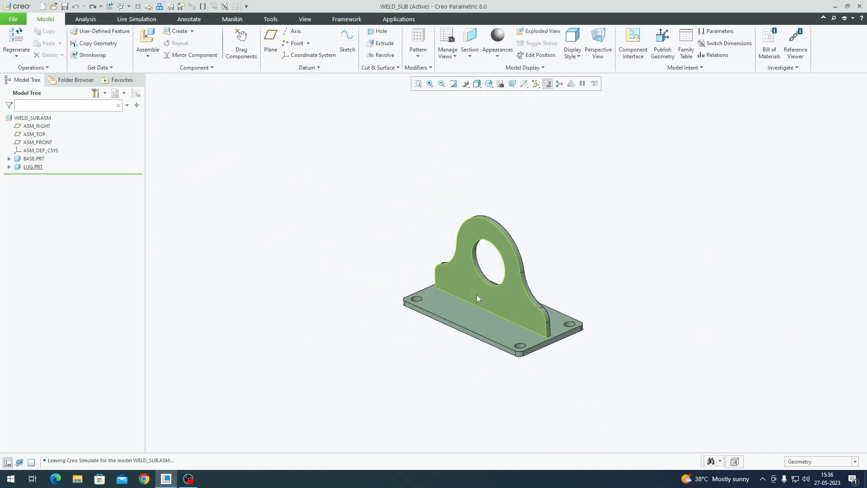
pyautogui.moveTo(519, 304)
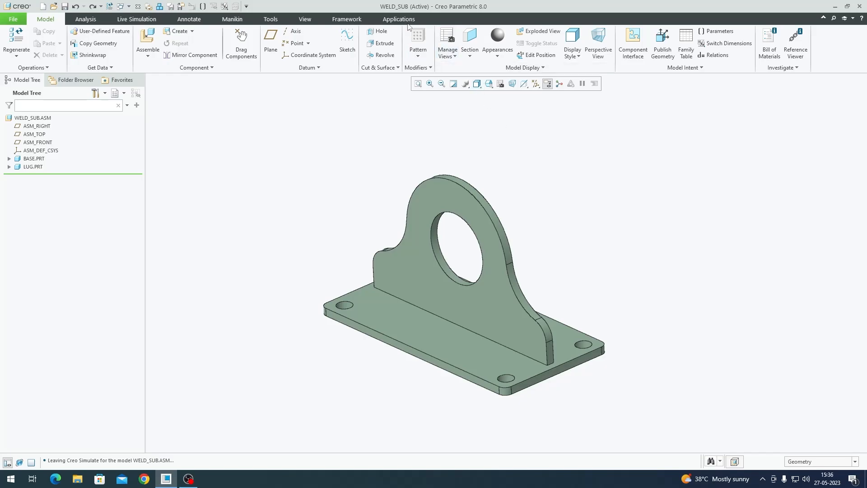
pyautogui.click(398, 19)
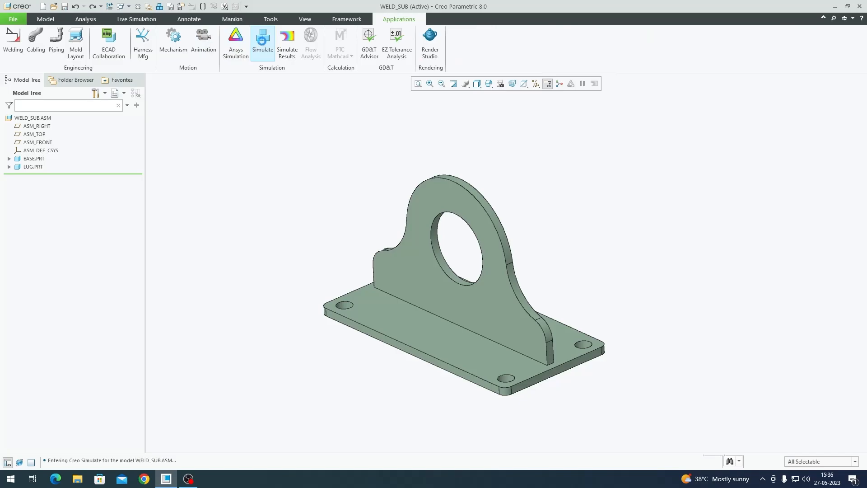
pyautogui.click(262, 42)
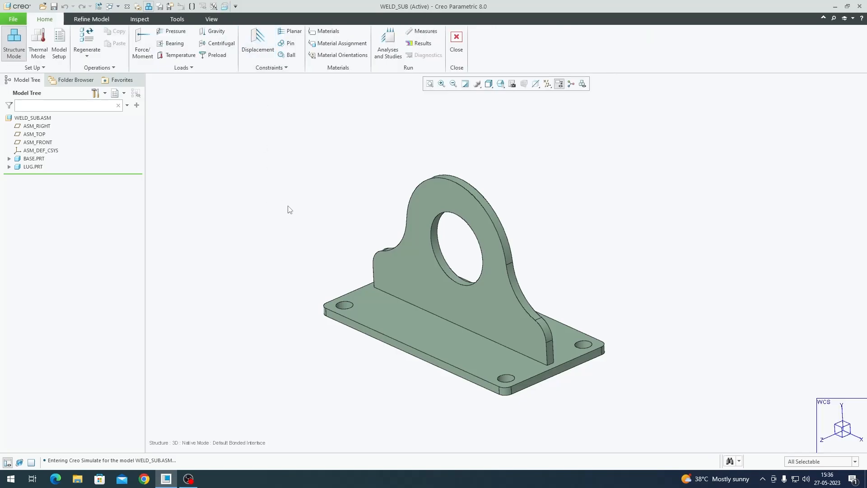
pyautogui.click(90, 19)
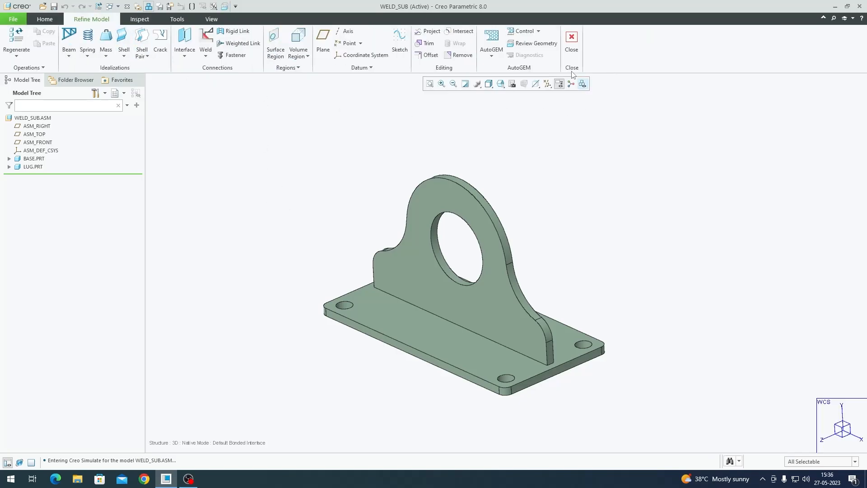
# Run AutoGEM on all geometry with properties (280 tetra, 139 nodes), then close it without saving the mesh
pyautogui.click(490, 42)
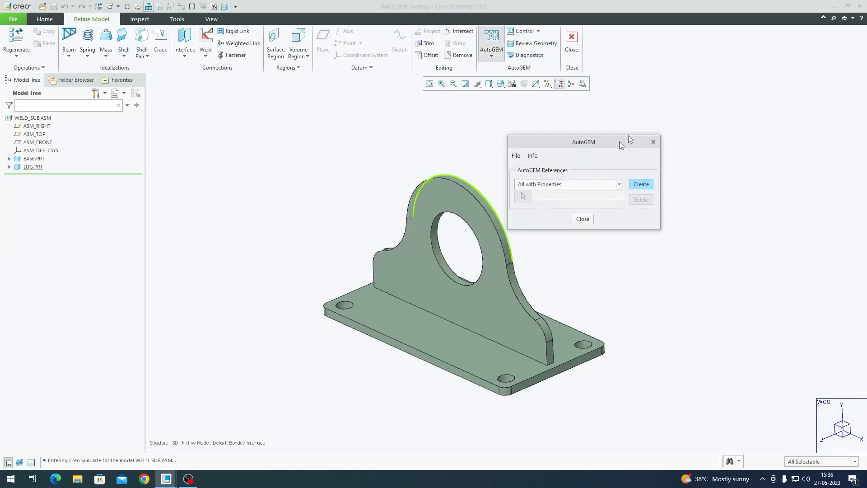
pyautogui.click(640, 184)
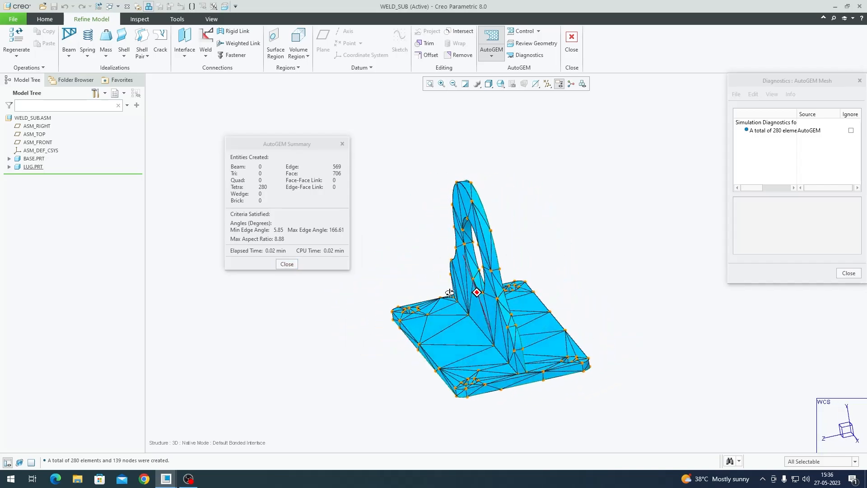
pyautogui.scroll(3)
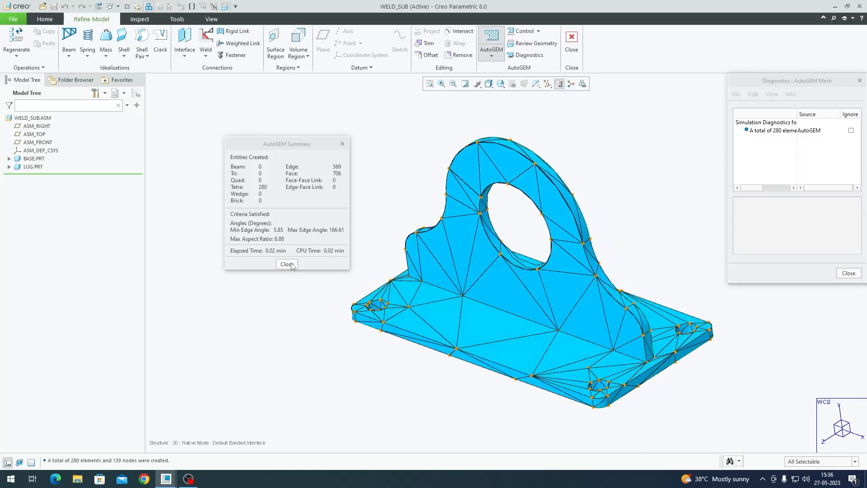
pyautogui.click(287, 264)
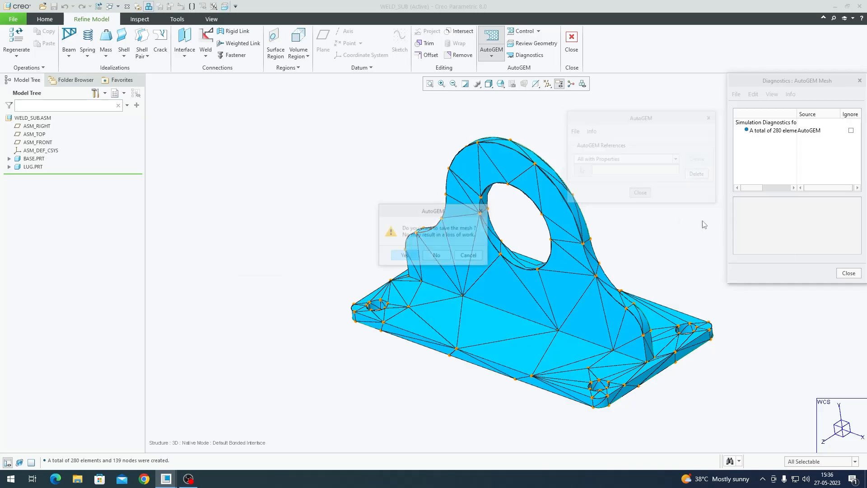
pyautogui.click(436, 255)
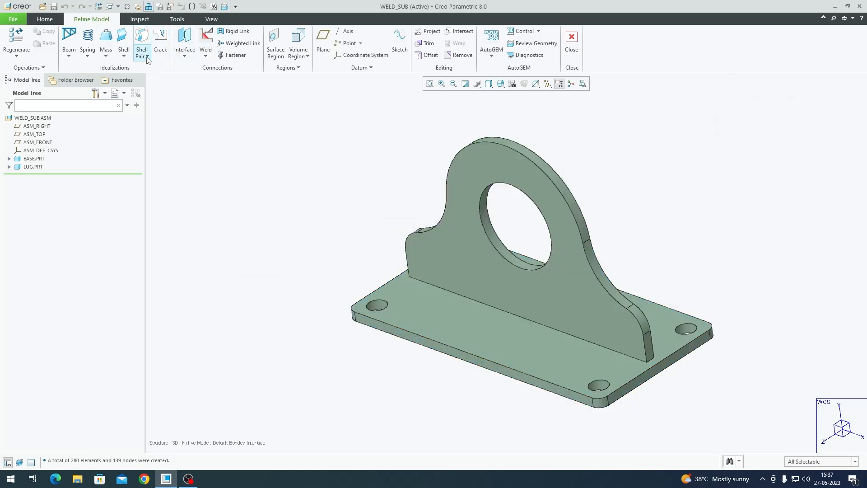
# Detect shell pairs on WELD_SUB.ASM with 5 mm characteristic thickness, yielding ShellPair1 and ShellPair2
pyautogui.click(142, 52)
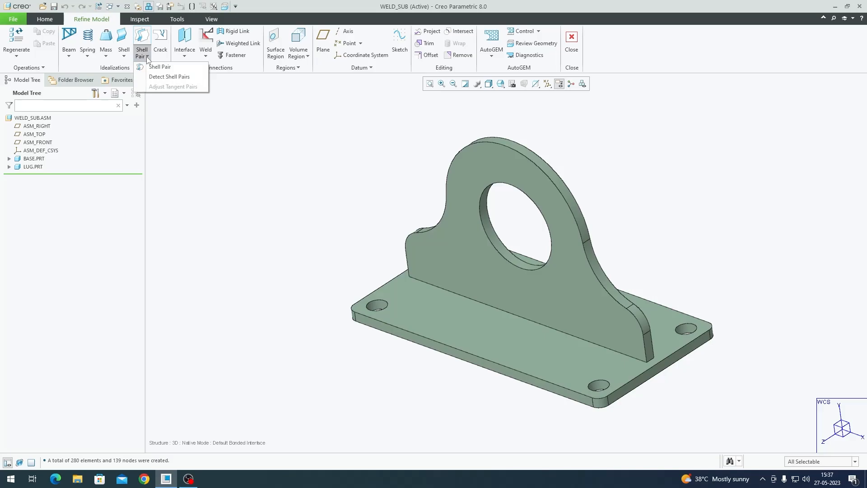
pyautogui.moveTo(169, 76)
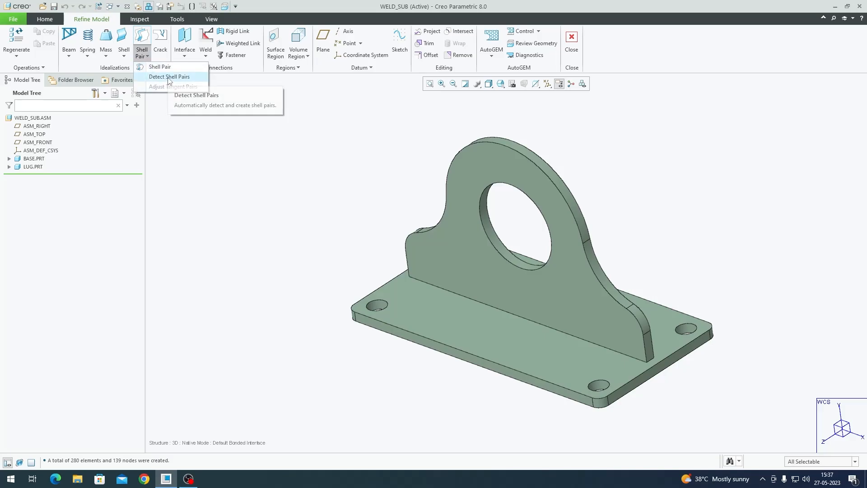
pyautogui.click(169, 76)
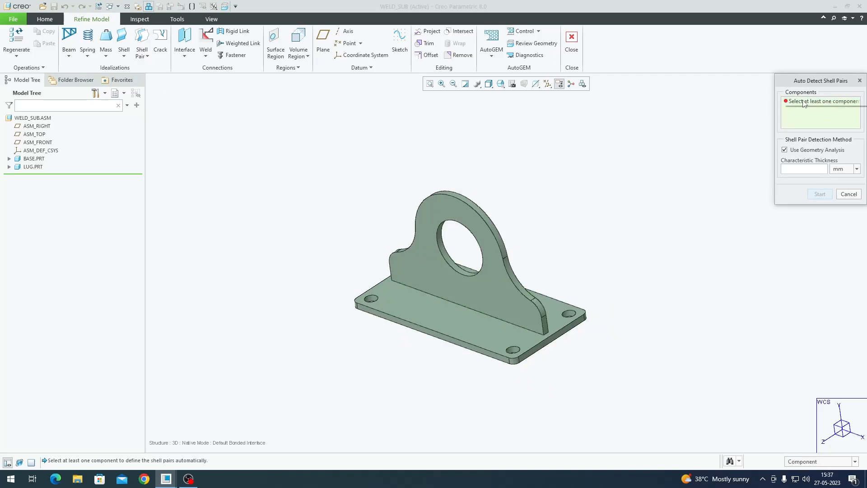
pyautogui.click(33, 117)
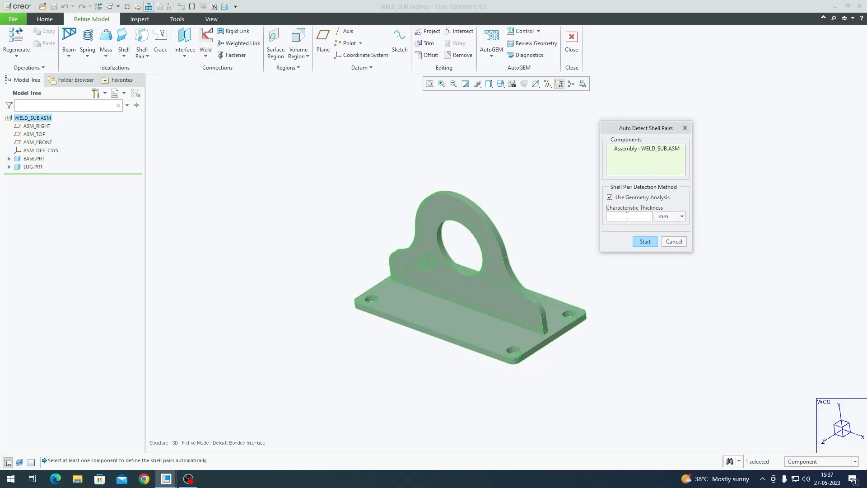
pyautogui.click(644, 241)
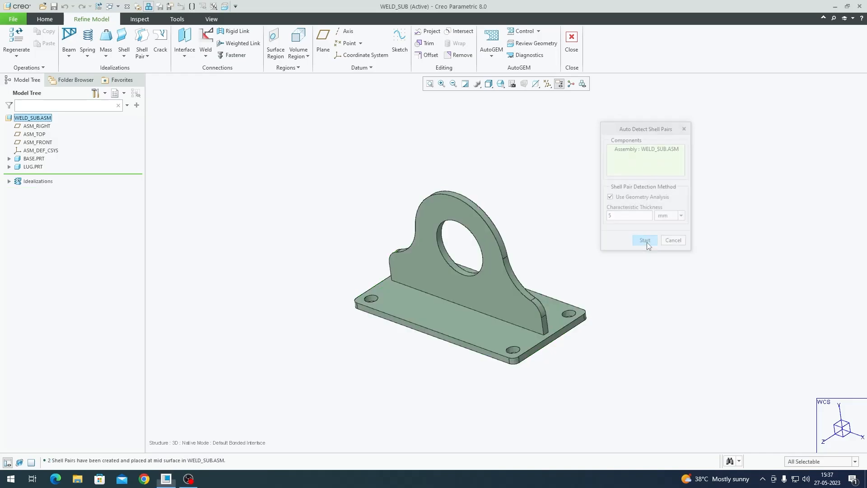
pyautogui.click(644, 240)
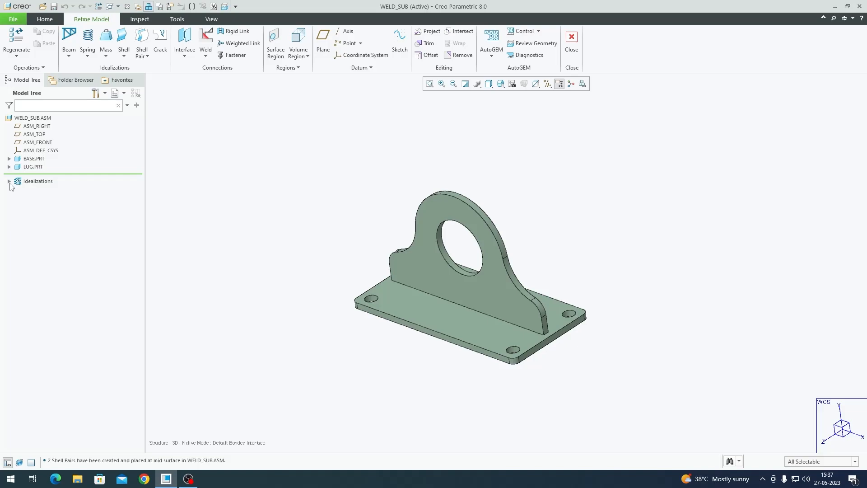
pyautogui.click(9, 180)
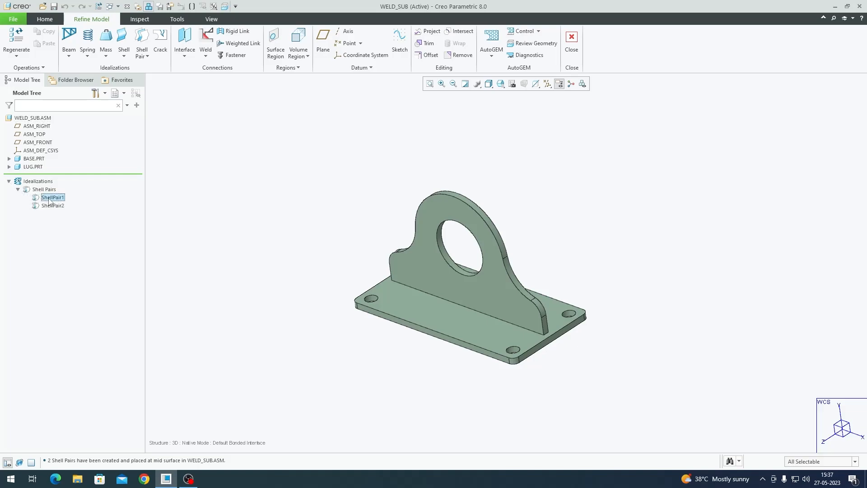
# Review the simulation geometry showing lug and base midsurface shells joined by a bonded interface
pyautogui.click(53, 205)
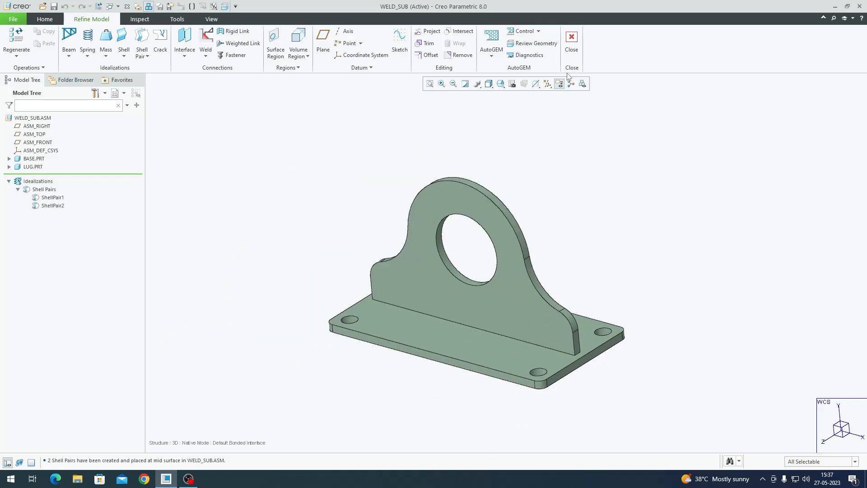
pyautogui.moveTo(575, 92)
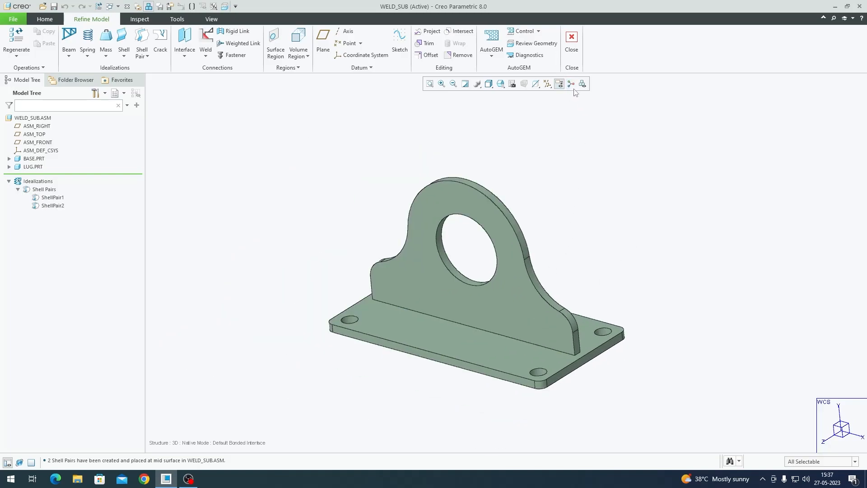
pyautogui.click(532, 43)
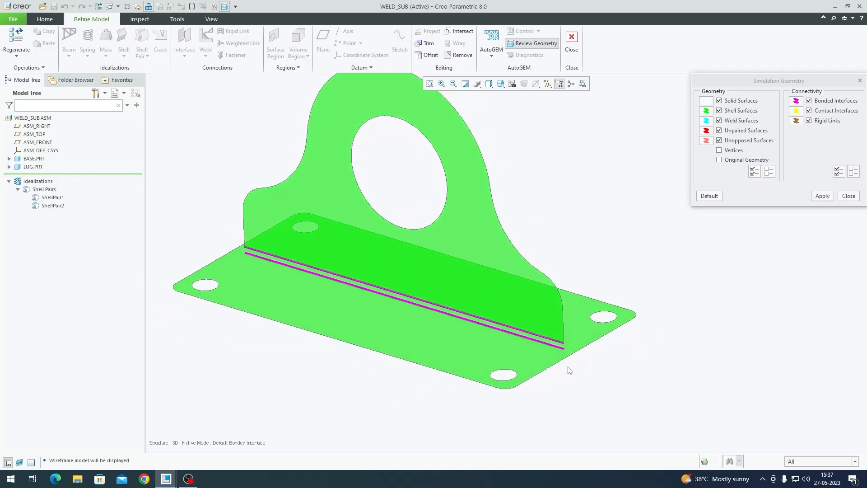
pyautogui.moveTo(553, 335)
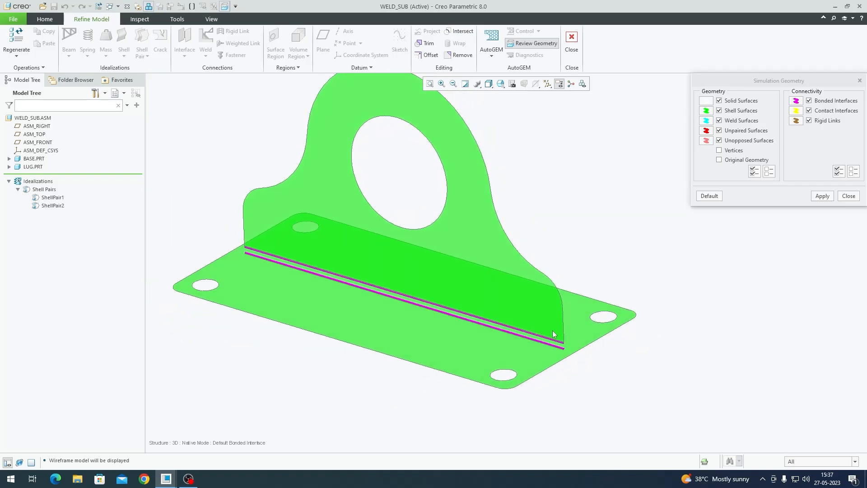
pyautogui.moveTo(557, 355)
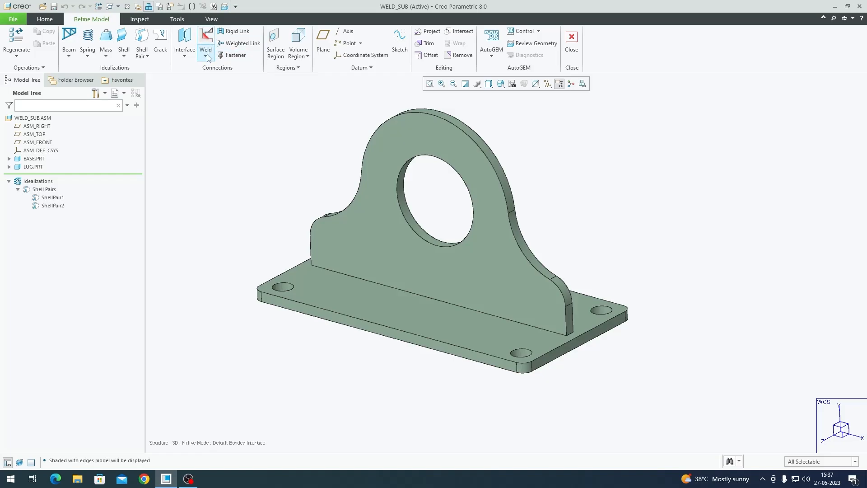
# Define an end weld extending the lug's bottom surface onto the base plate
pyautogui.click(206, 49)
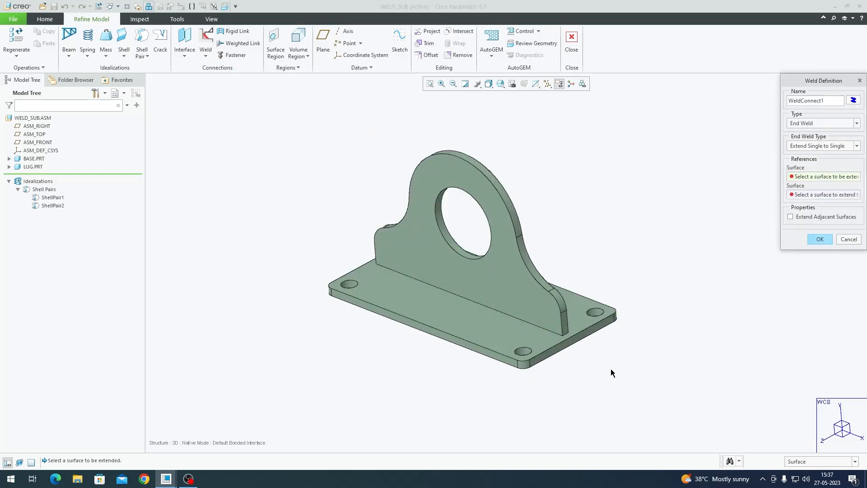
pyautogui.moveTo(695, 364)
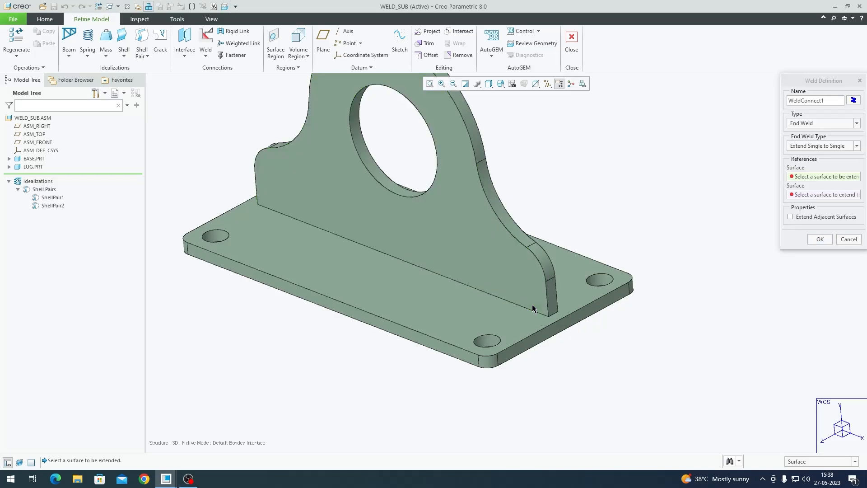
pyautogui.moveTo(534, 308)
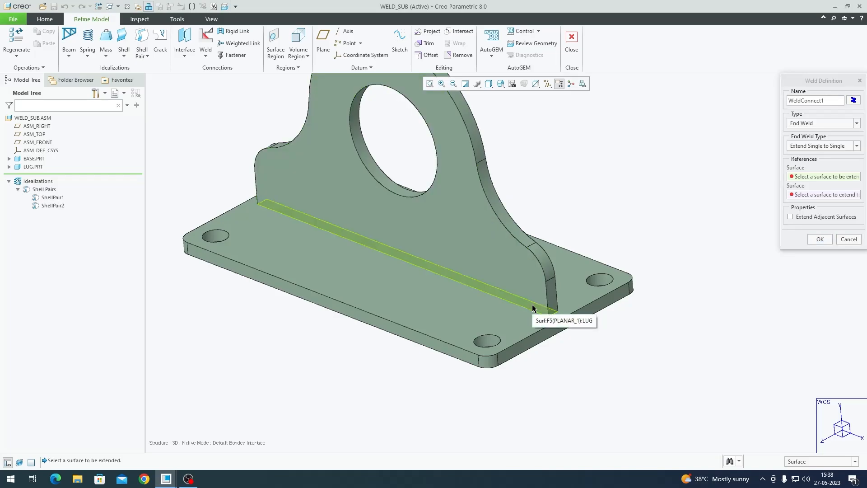
pyautogui.click(534, 308)
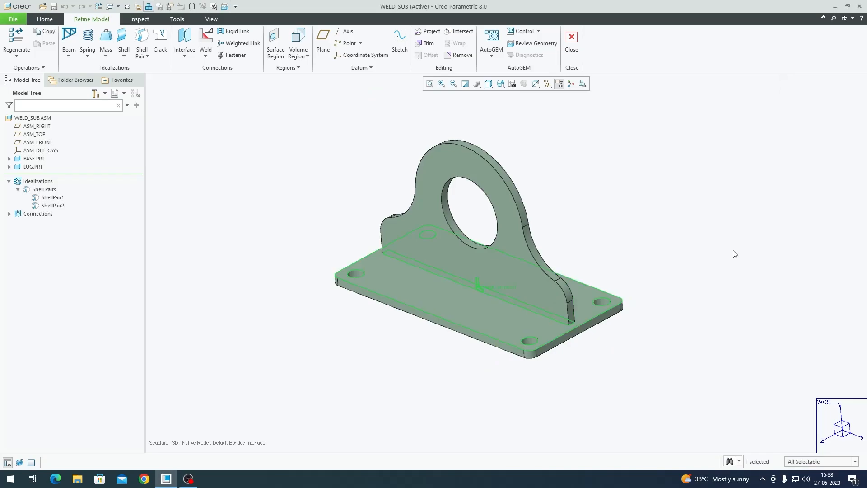
# Review the shell-and-weld simulation geometry and show the Welds entry under Connections
pyautogui.click(533, 44)
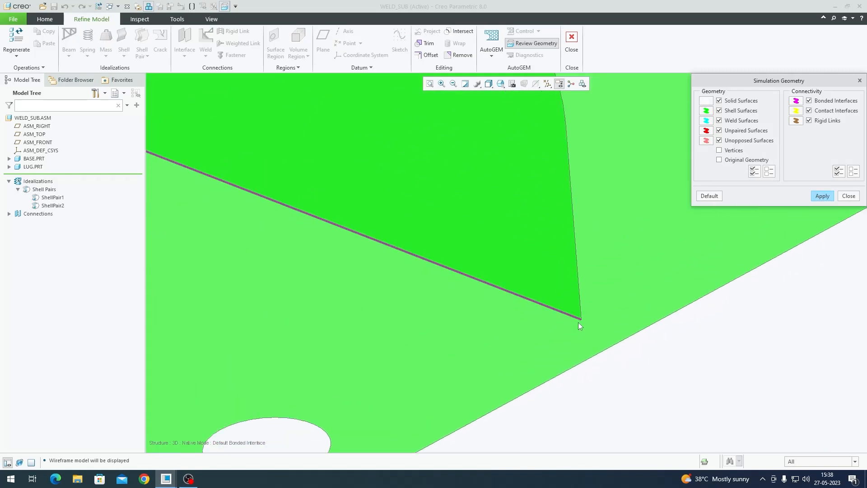
pyautogui.click(848, 196)
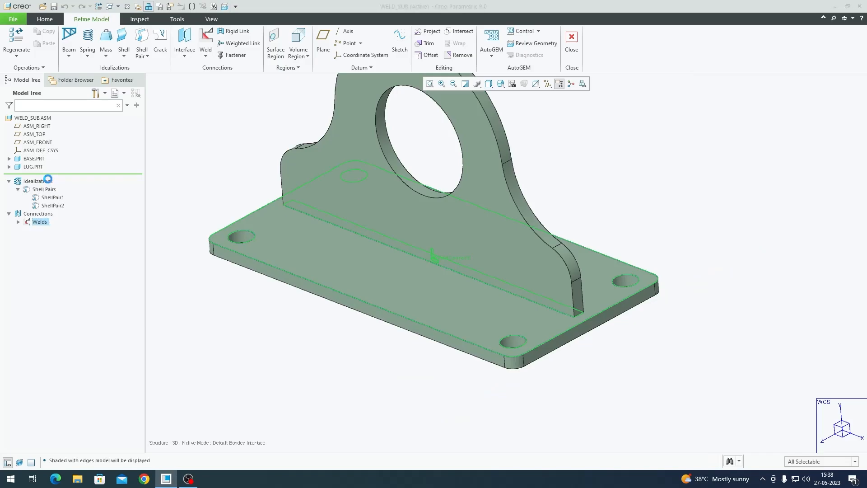
pyautogui.click(532, 43)
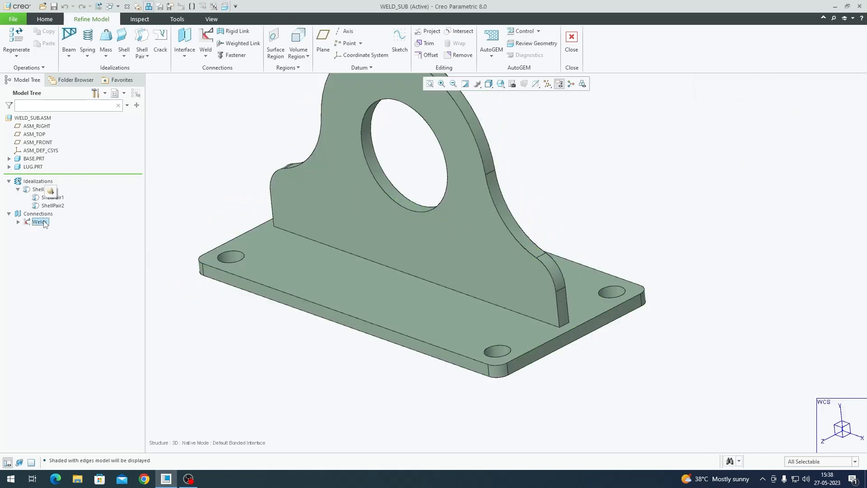
pyautogui.click(533, 43)
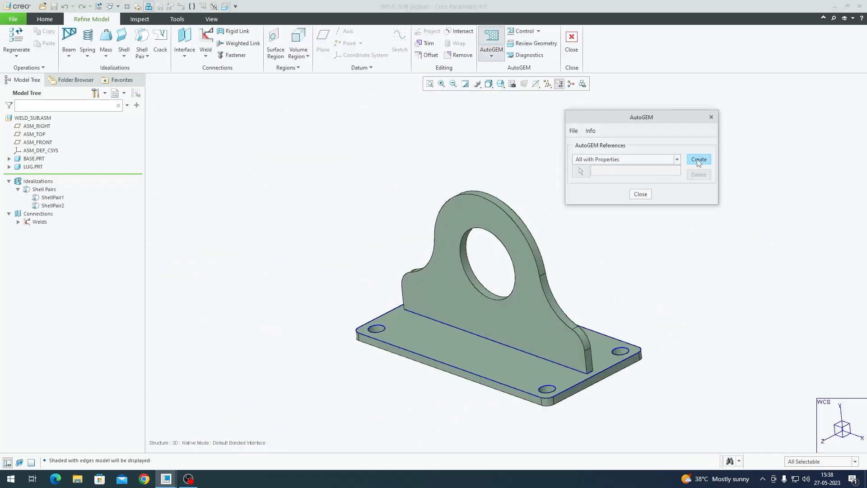
# Create the shell AutoGEM mesh of 49 elements and 62 nodes (18 tri, 31 quad)
pyautogui.click(698, 159)
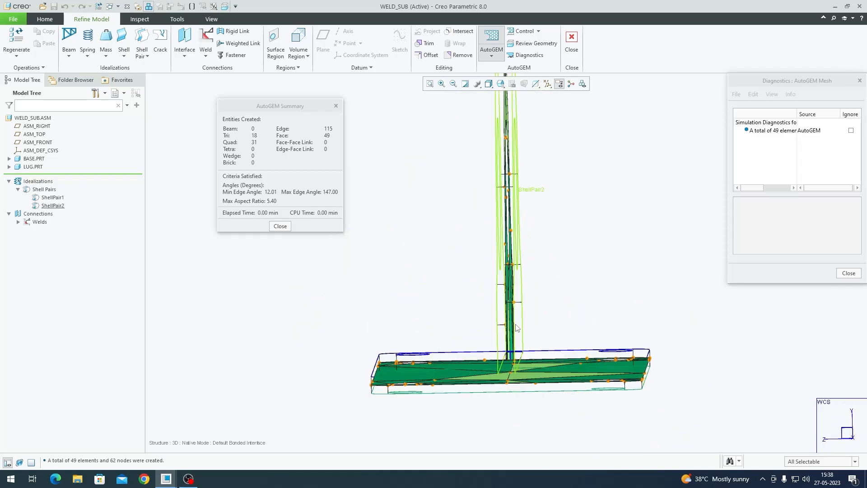
pyautogui.scroll(3)
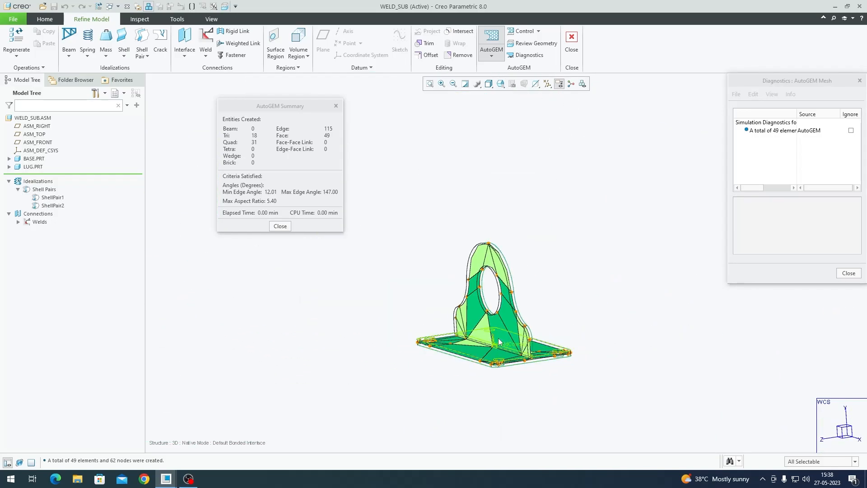
# Close the AutoGEM summary and dialog, declining to save the mesh
pyautogui.click(280, 226)
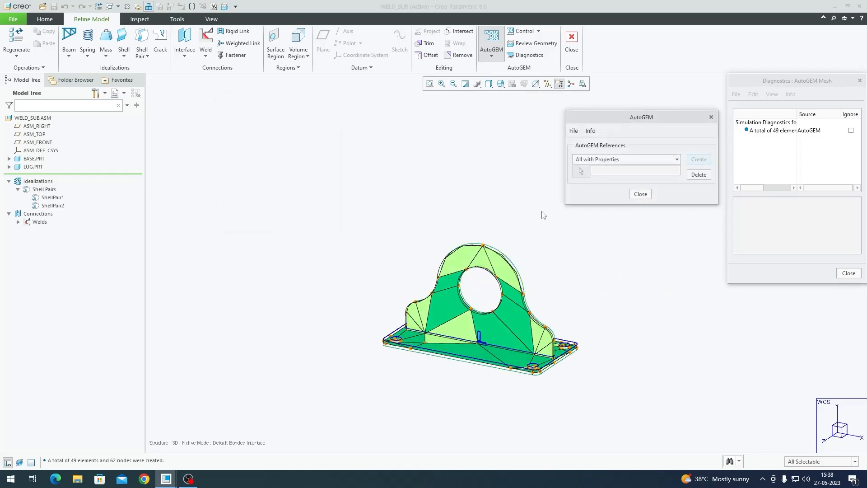
pyautogui.click(640, 193)
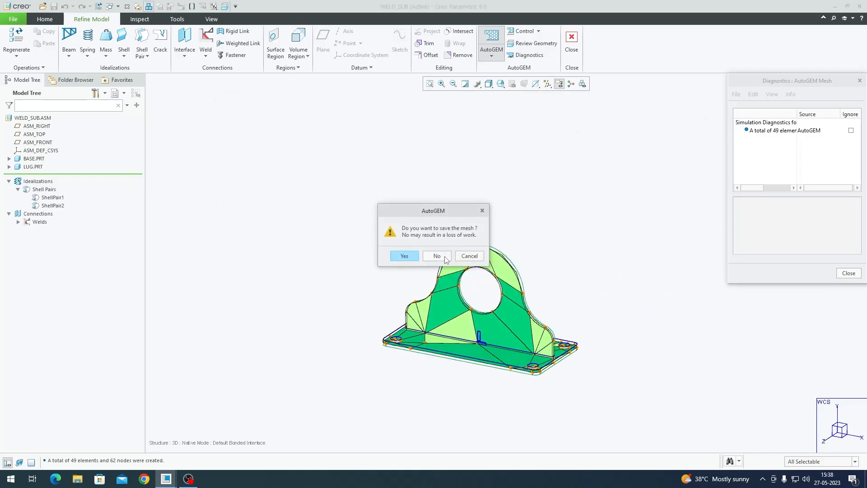
pyautogui.click(436, 255)
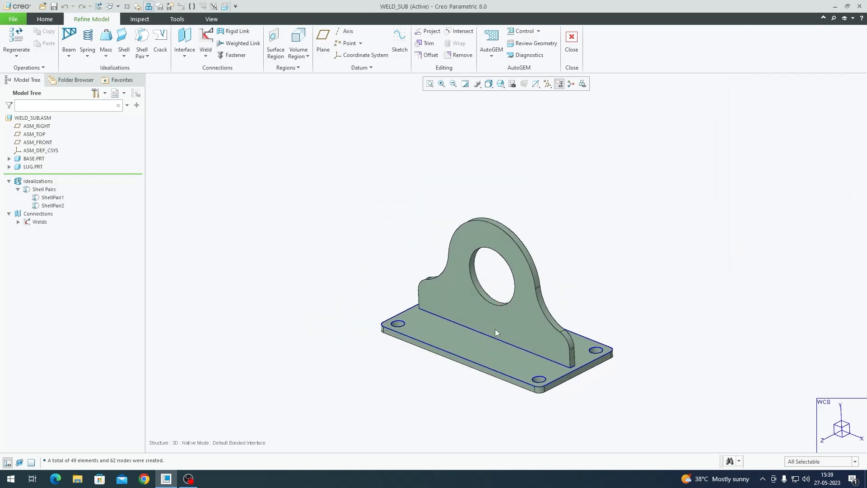
pyautogui.moveTo(395, 266)
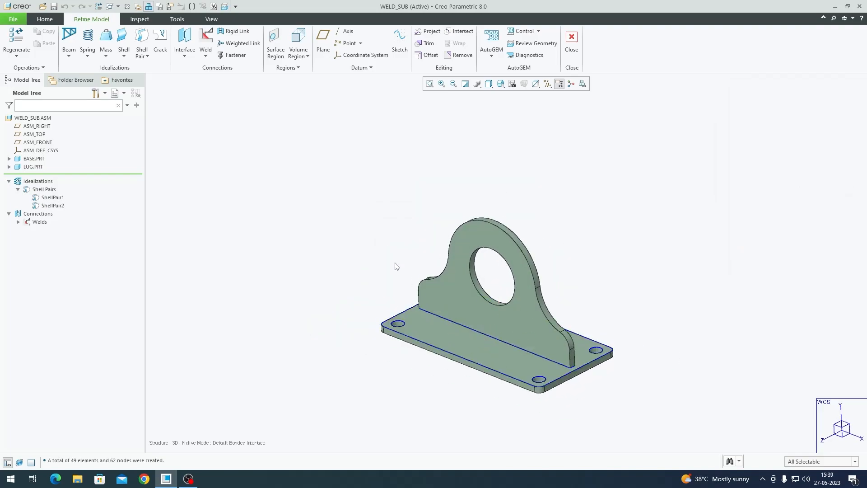
# Add Constraint1 fixing translations at the edges of the four base-plate bolt holes
pyautogui.click(45, 19)
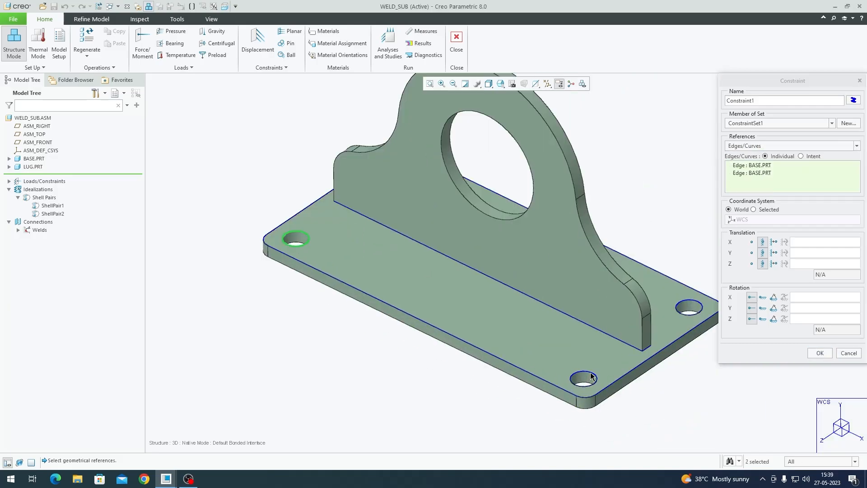
pyautogui.click(688, 307)
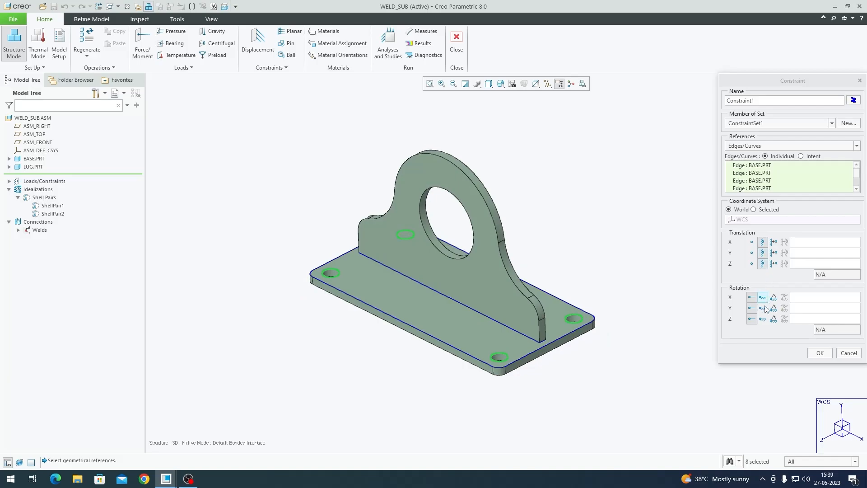
pyautogui.moveTo(820, 353)
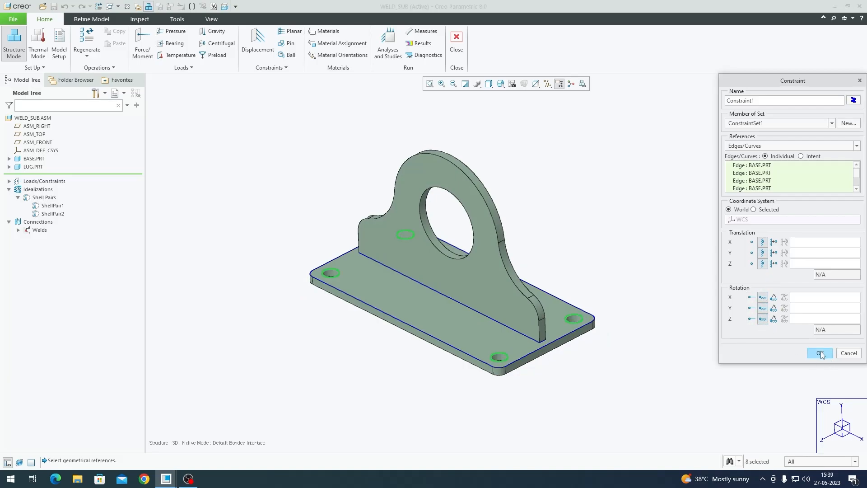
pyautogui.click(819, 353)
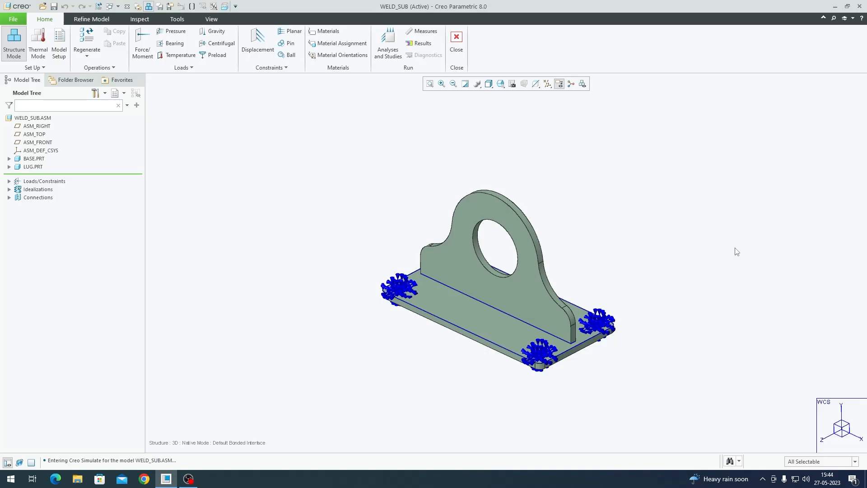
pyautogui.moveTo(551, 263)
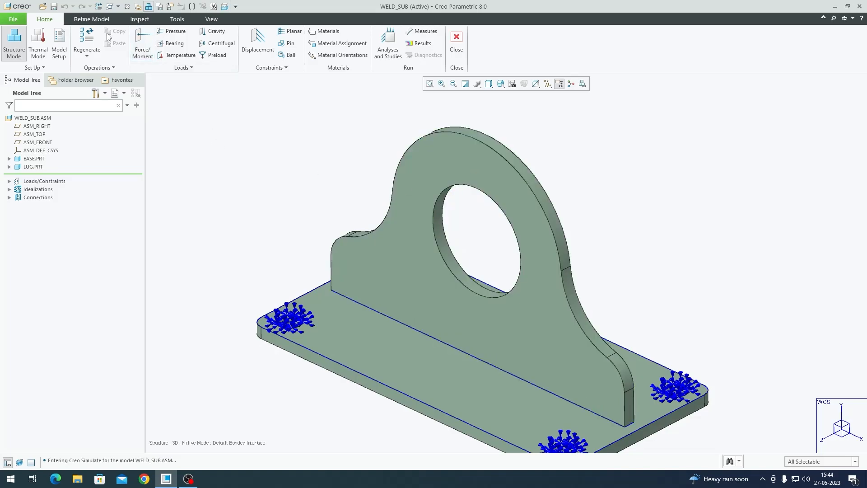
# Apply Load1, a 500 N Y-component bearing load on the lug hole edges, previewed and confirmed
pyautogui.click(174, 43)
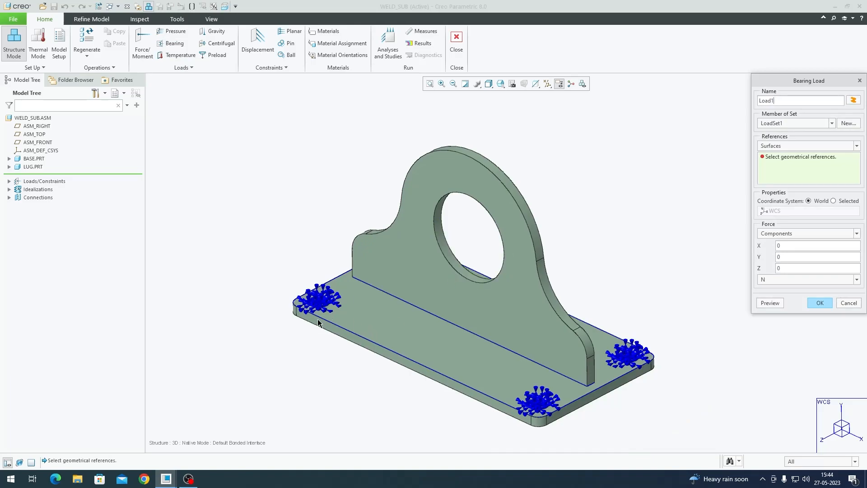
pyautogui.moveTo(320, 335)
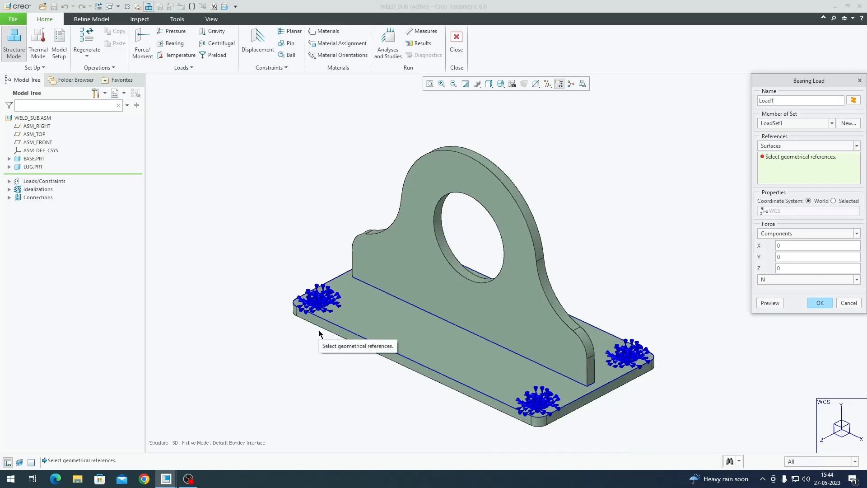
pyautogui.moveTo(453, 221)
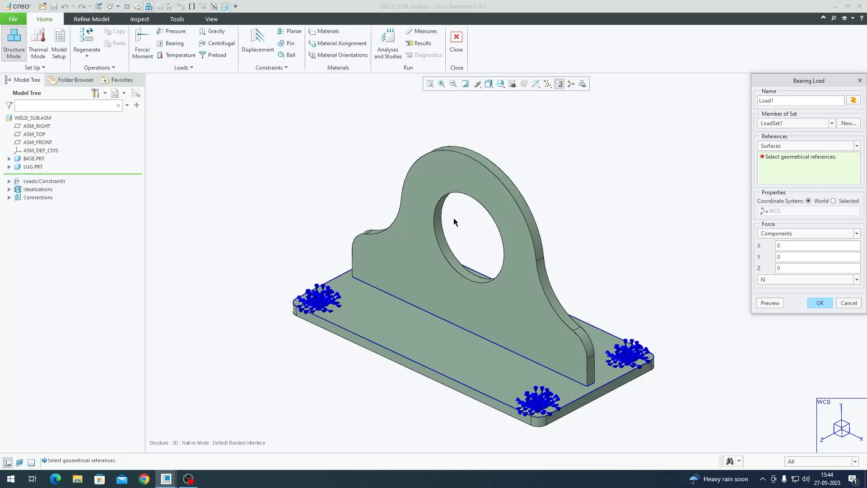
pyautogui.moveTo(457, 199)
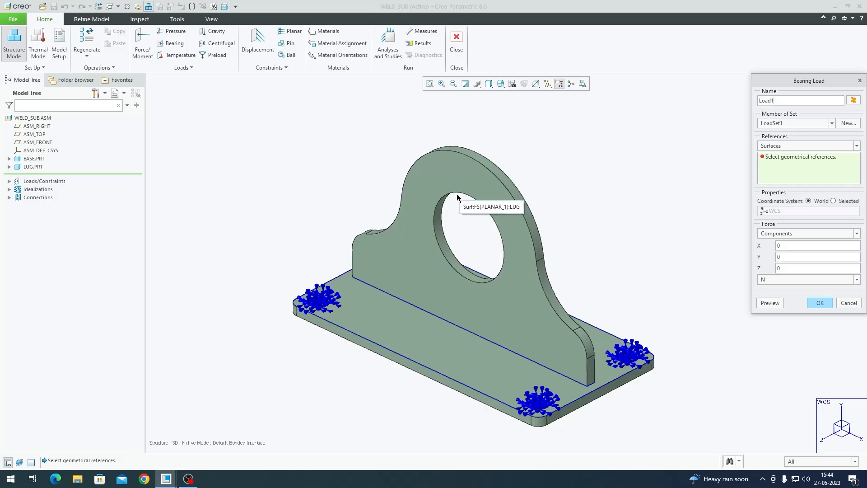
pyautogui.scroll(3)
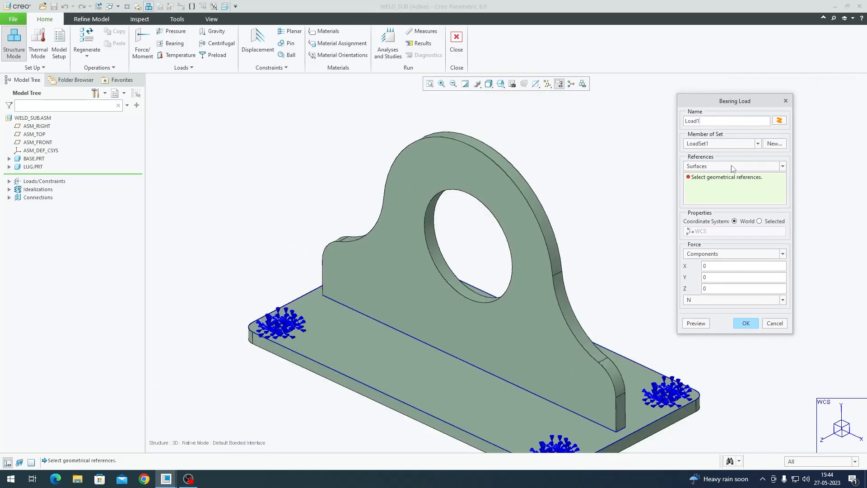
pyautogui.click(783, 167)
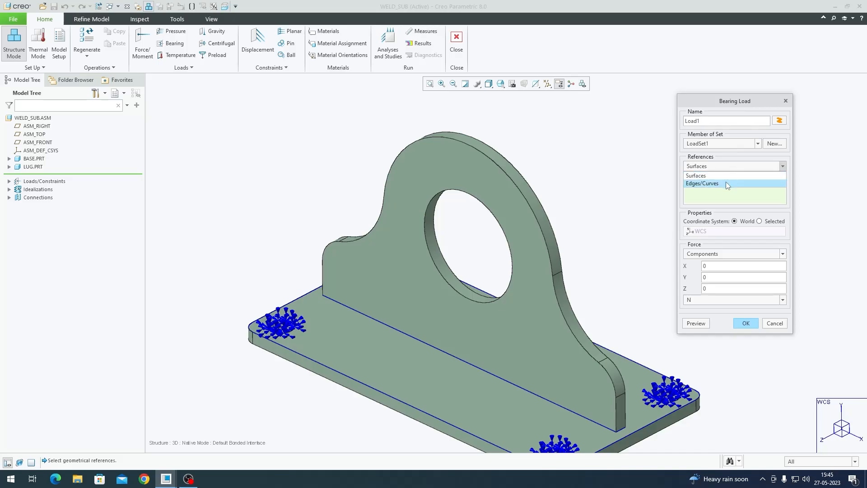
pyautogui.click(703, 183)
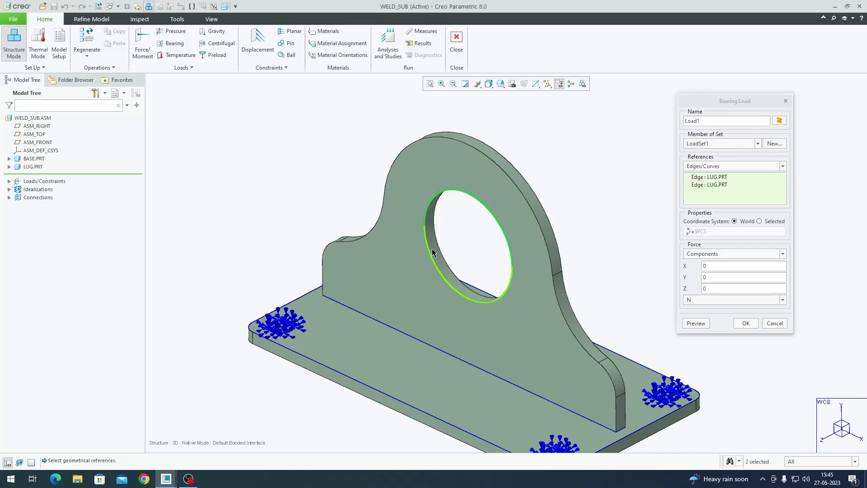
pyautogui.click(741, 277)
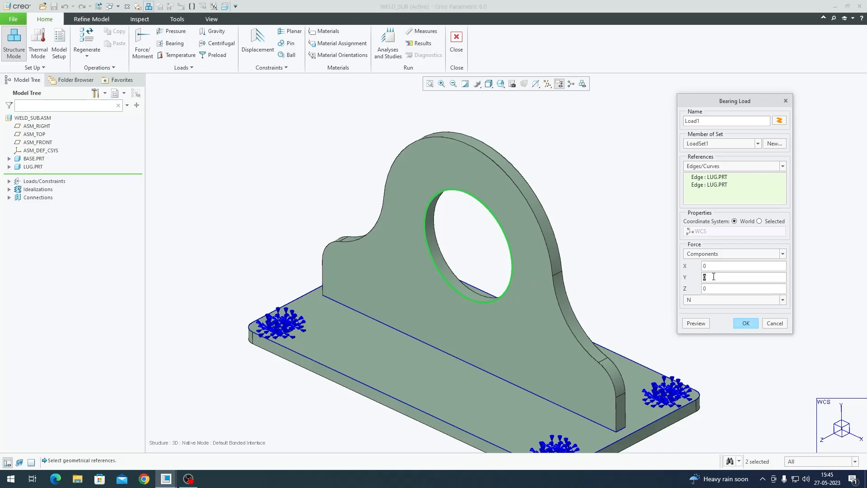
pyautogui.write('500')
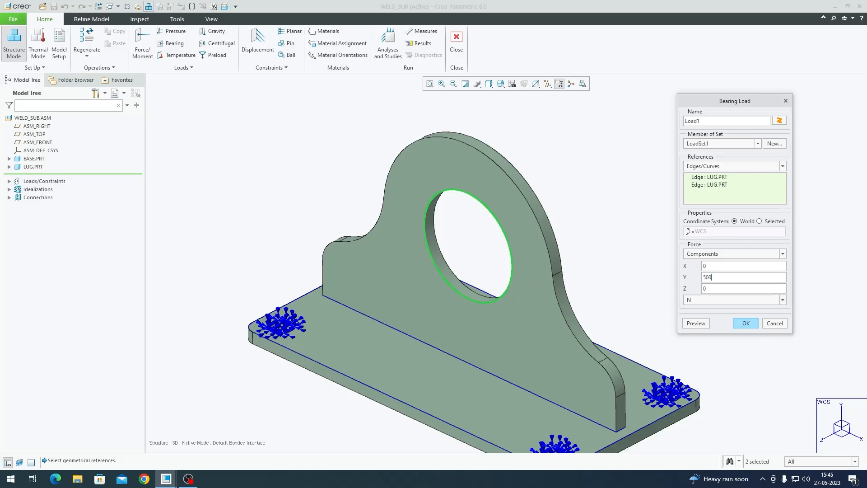
pyautogui.click(696, 323)
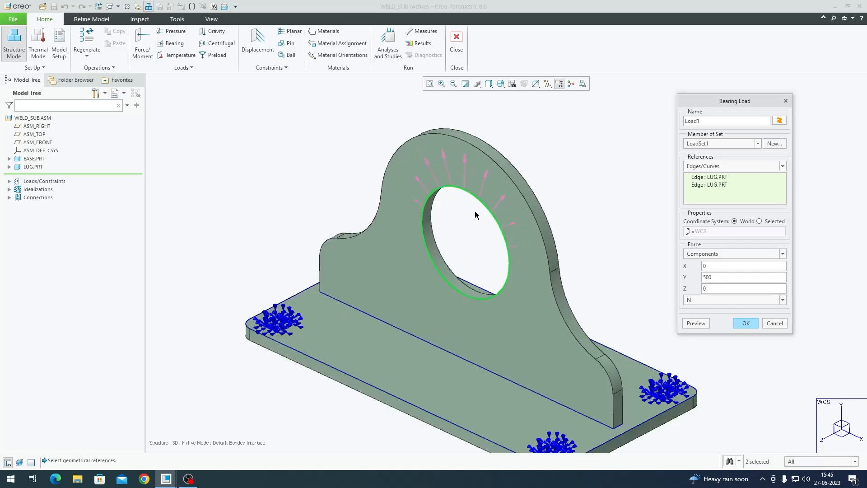
pyautogui.click(745, 323)
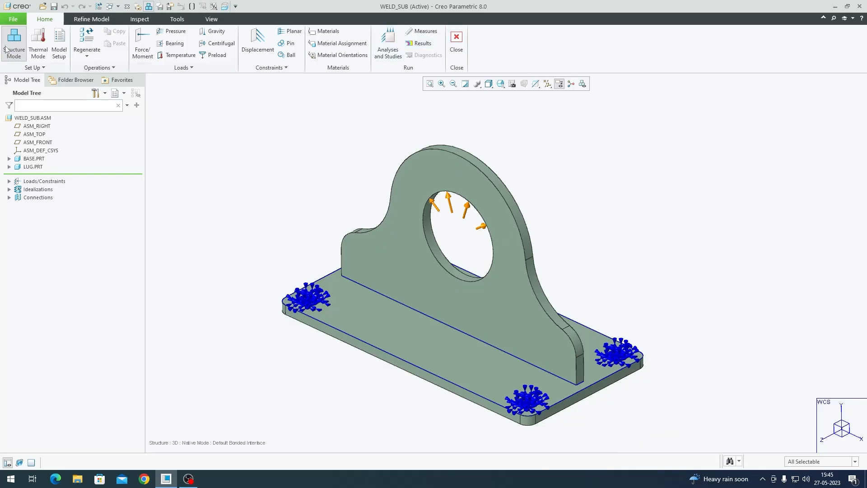
# Add Steel_low_carbon.mtl from Standard-Materials_Granta-Design > Ferrous_metals to the model materials
pyautogui.click(326, 31)
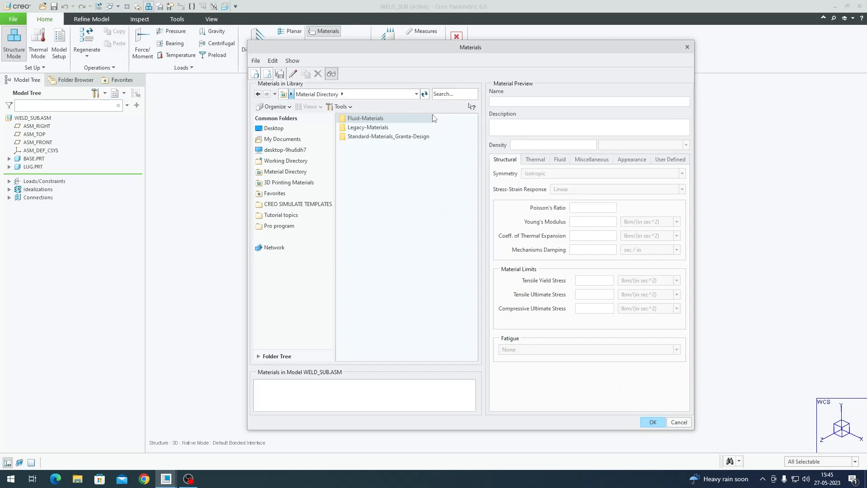
pyautogui.doubleClick(389, 136)
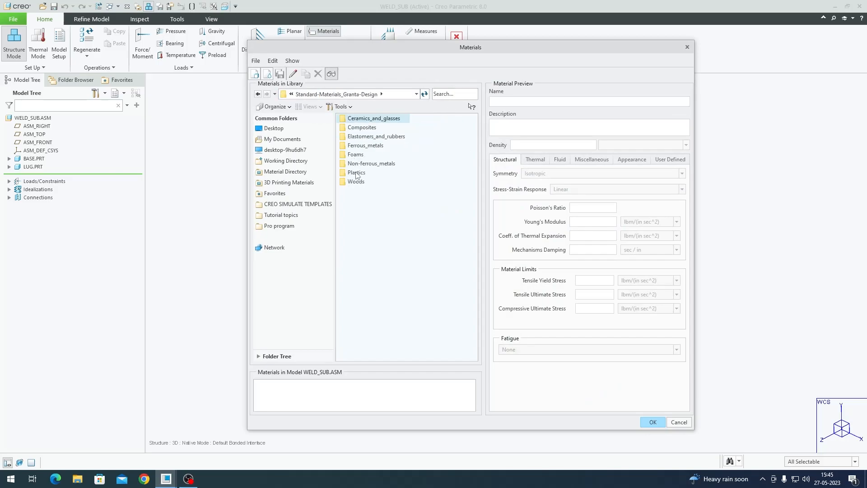
pyautogui.doubleClick(365, 144)
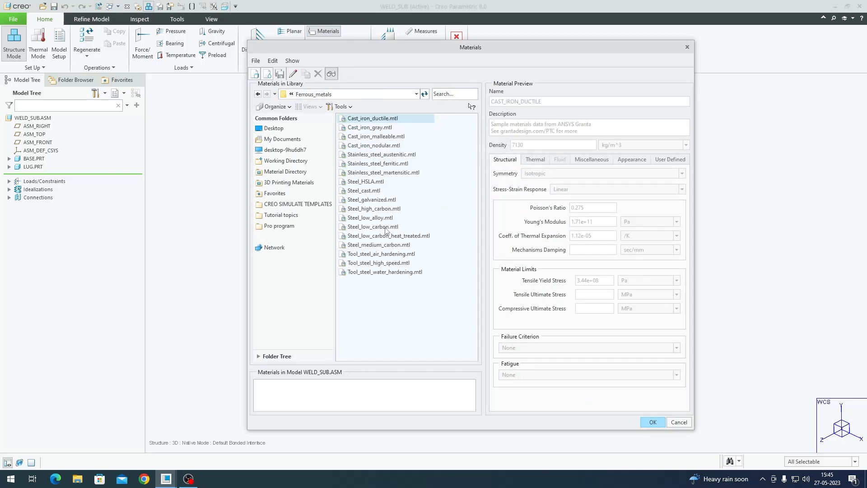
pyautogui.doubleClick(373, 226)
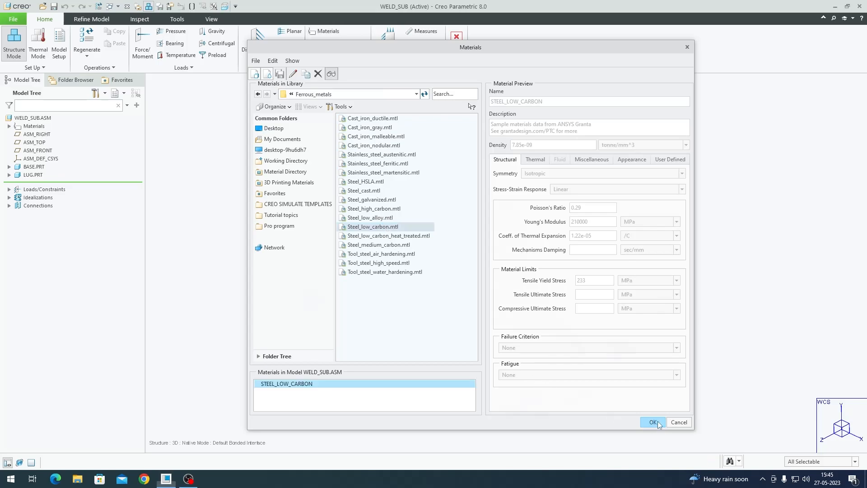
pyautogui.click(652, 422)
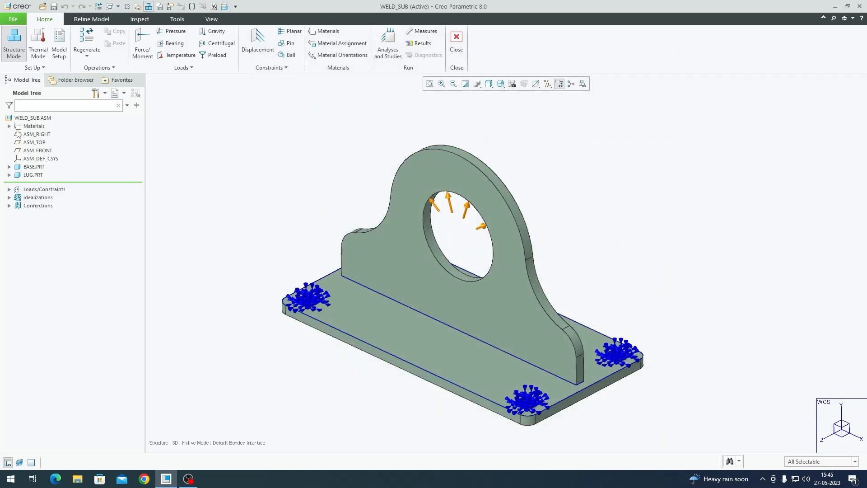
# Begin a material assignment for the WELD_SUB assembly
pyautogui.click(9, 125)
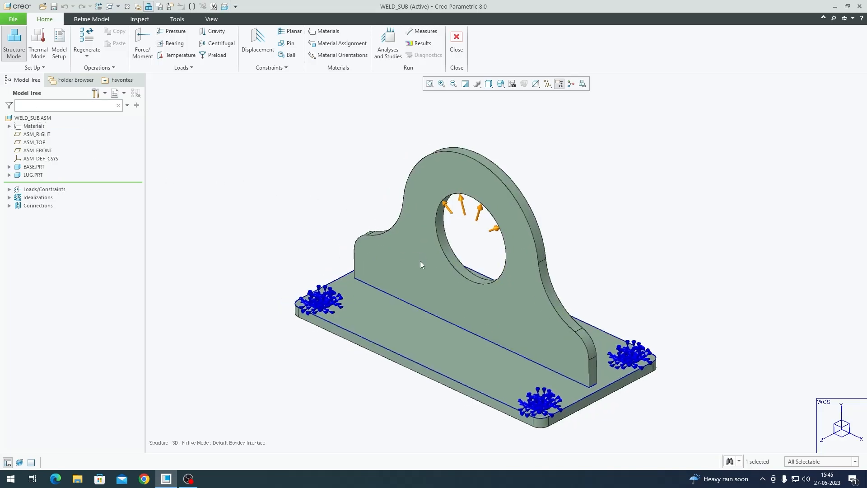
pyautogui.click(342, 44)
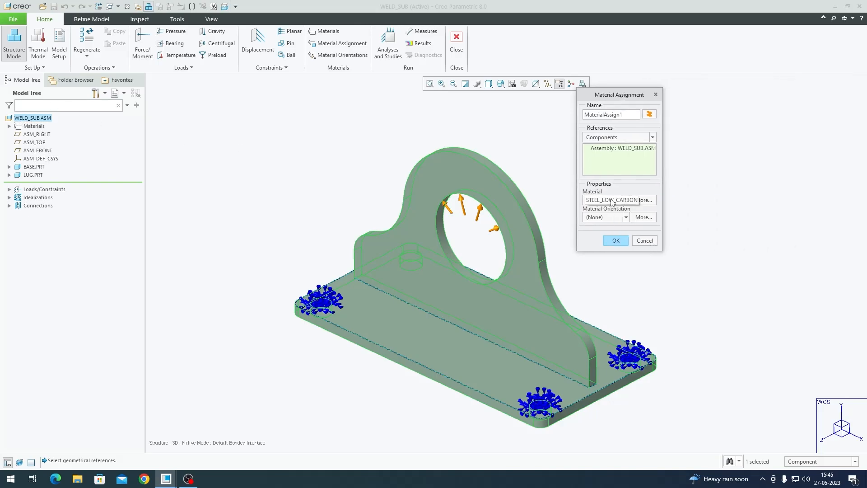
# Assign STEEL_LOW_CARBON to the whole WELD_SUB assembly
pyautogui.click(615, 240)
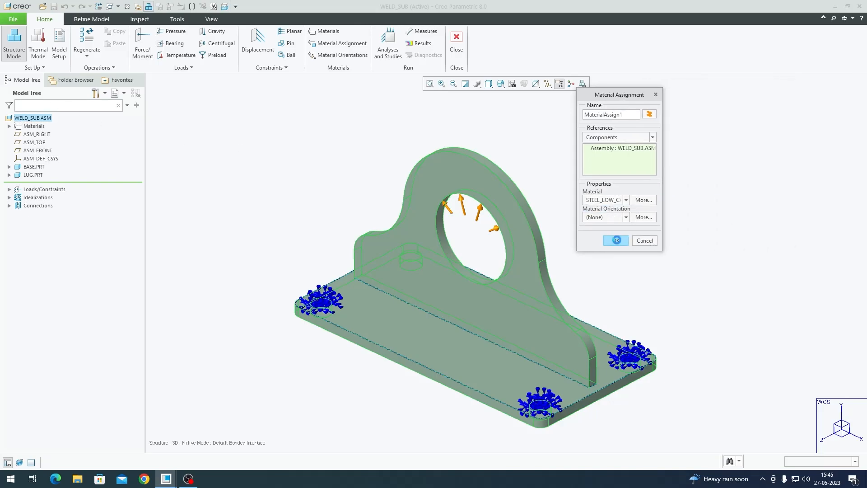
pyautogui.click(615, 240)
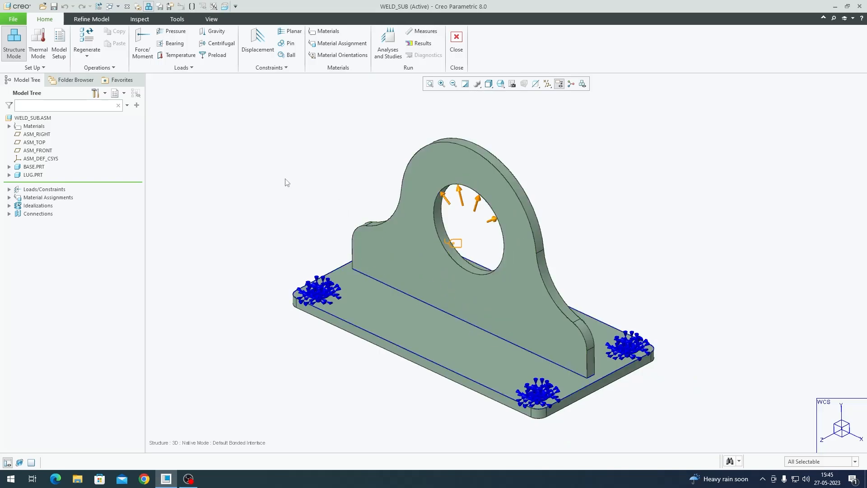
pyautogui.moveTo(388, 44)
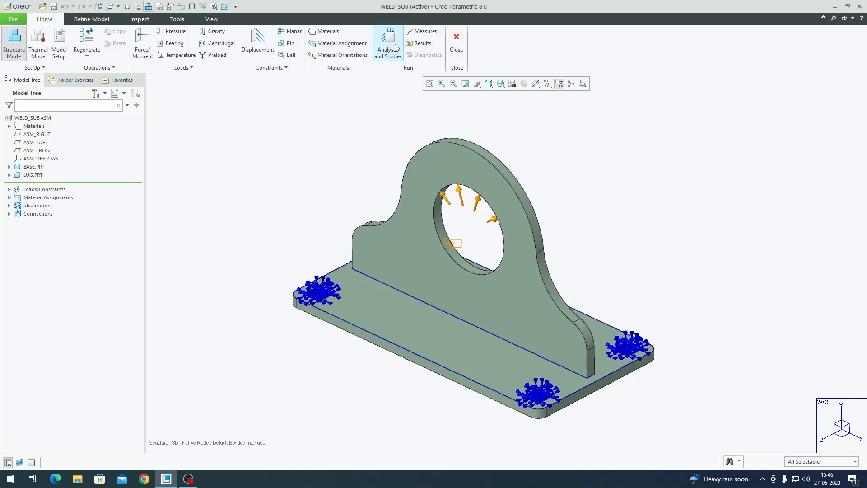
# Create static analysis Lifting_analysis using ConstraintSet1 and LoadSet1
pyautogui.click(387, 45)
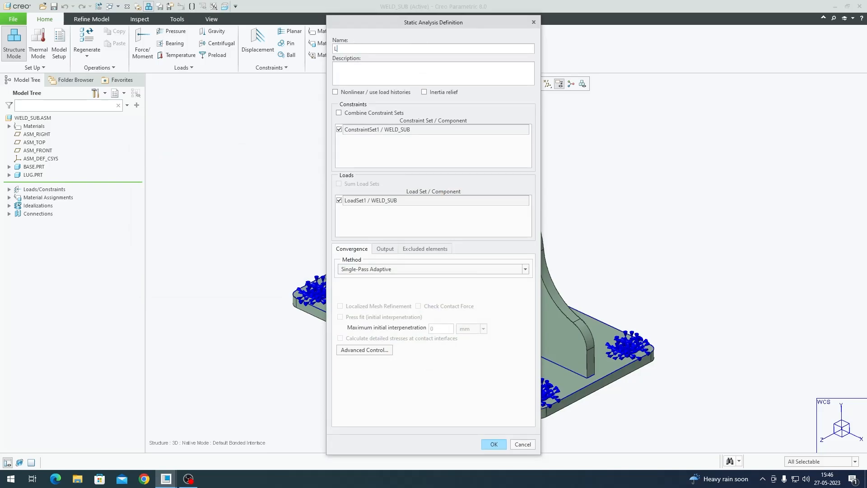
pyautogui.write('Lifting_ana')
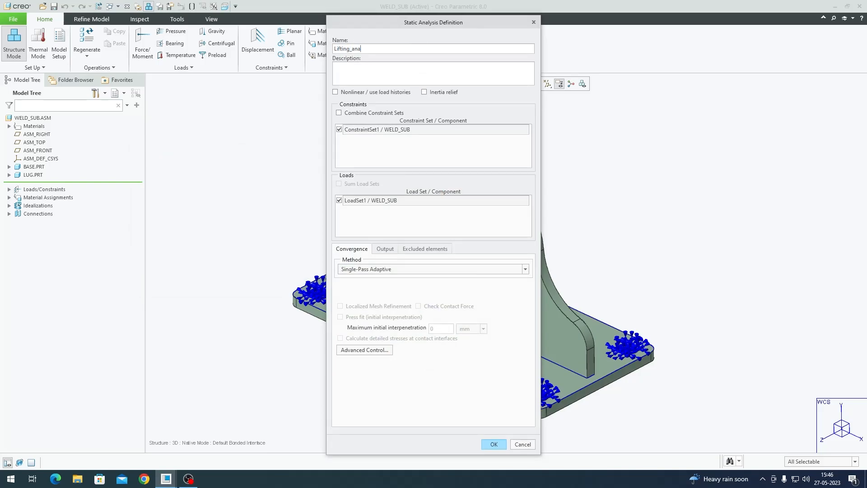
pyautogui.write('lysis')
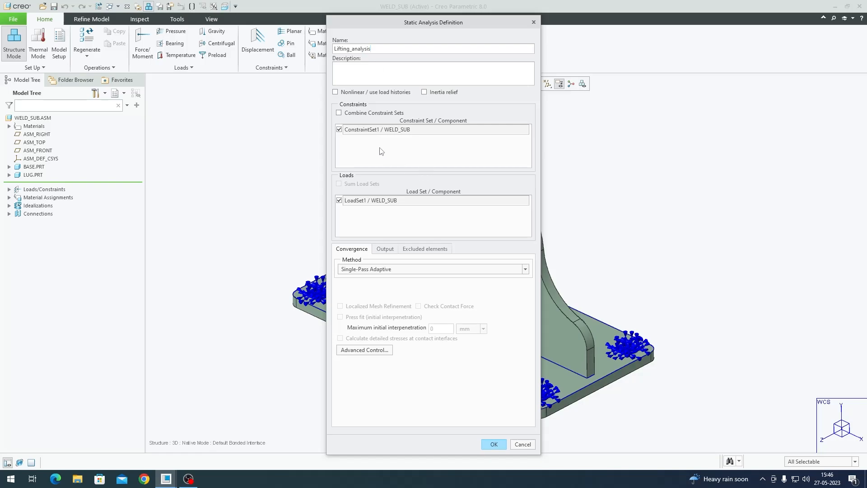
pyautogui.moveTo(365, 240)
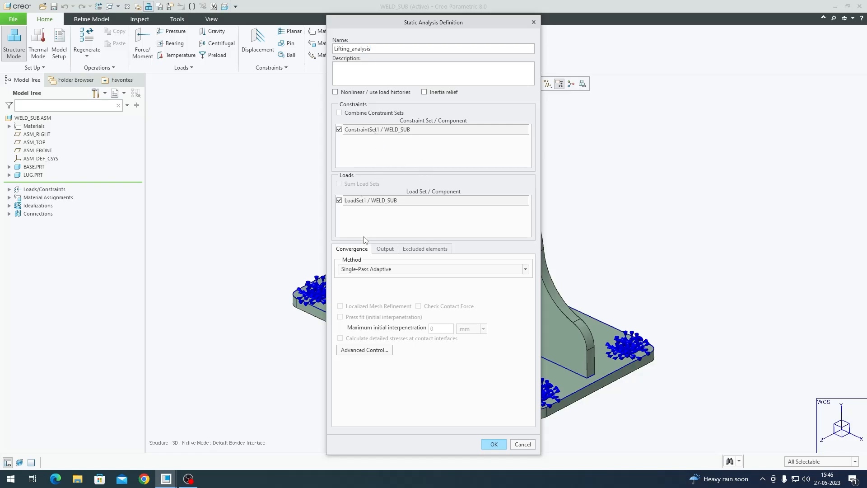
pyautogui.moveTo(378, 272)
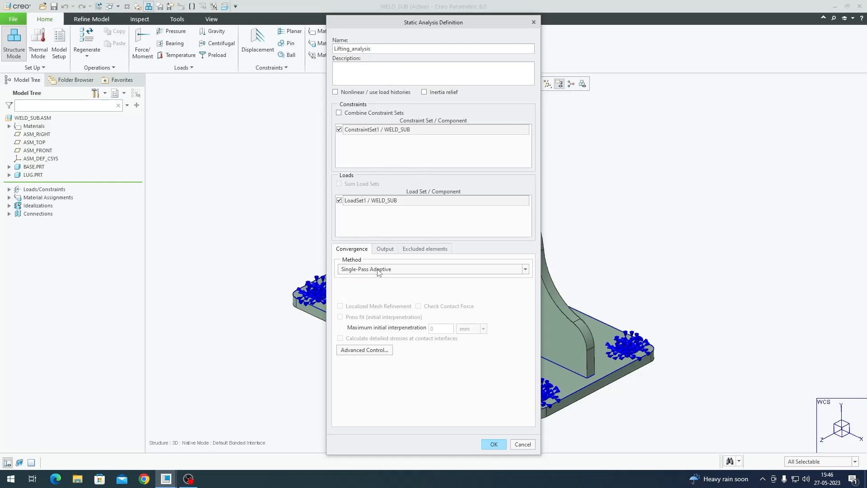
pyautogui.click(494, 444)
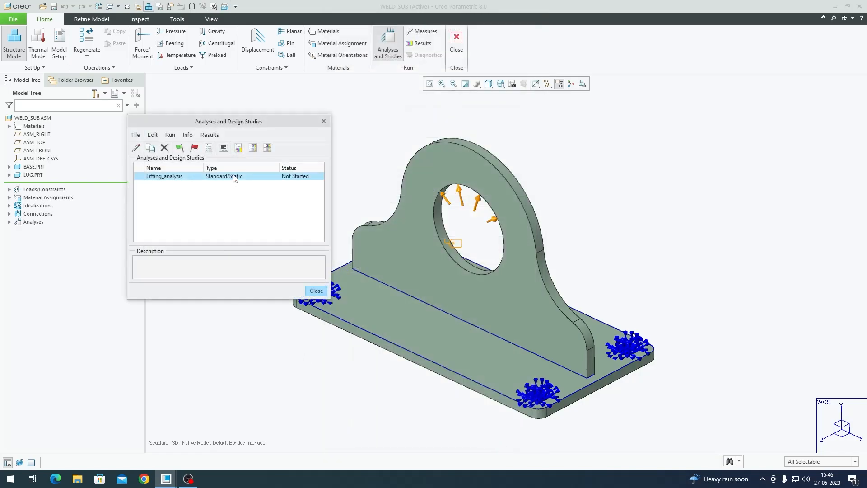
# Run Lifting_analysis with interactive diagnostics until the run reports completed
pyautogui.click(193, 147)
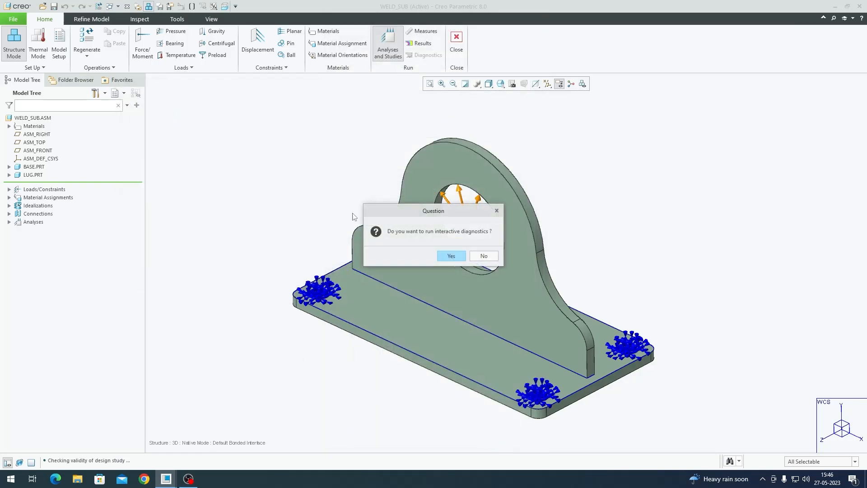
pyautogui.click(482, 255)
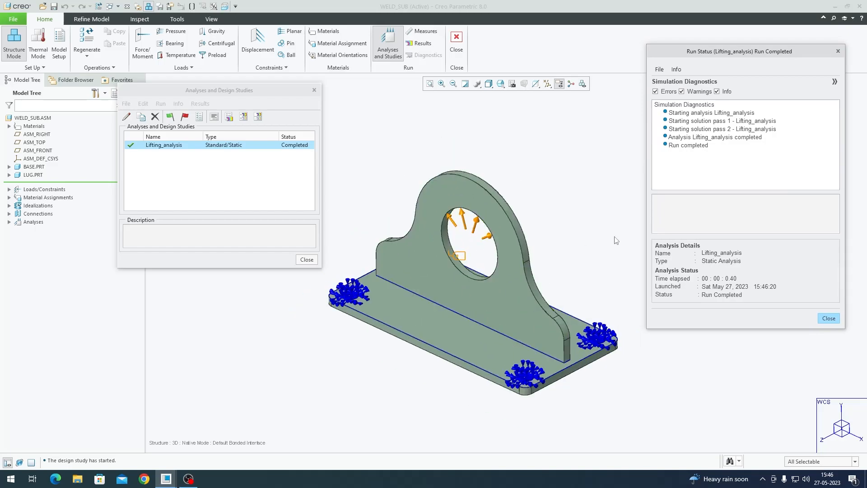
pyautogui.click(688, 145)
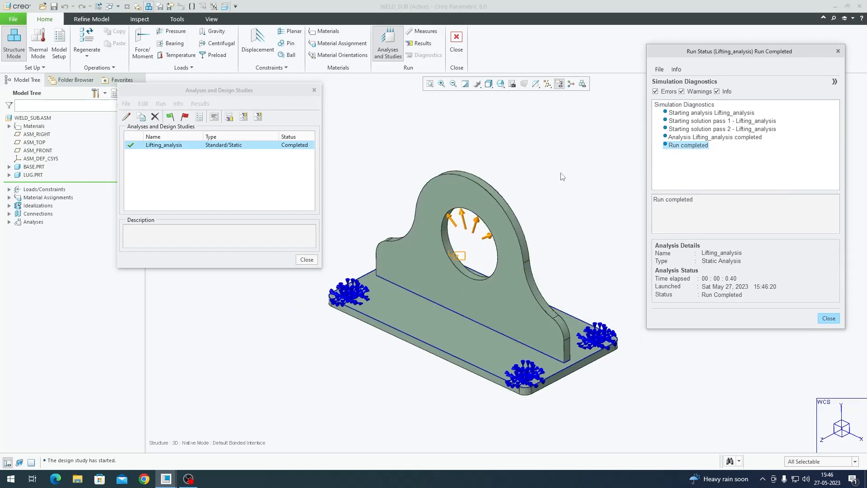
pyautogui.moveTo(785, 270)
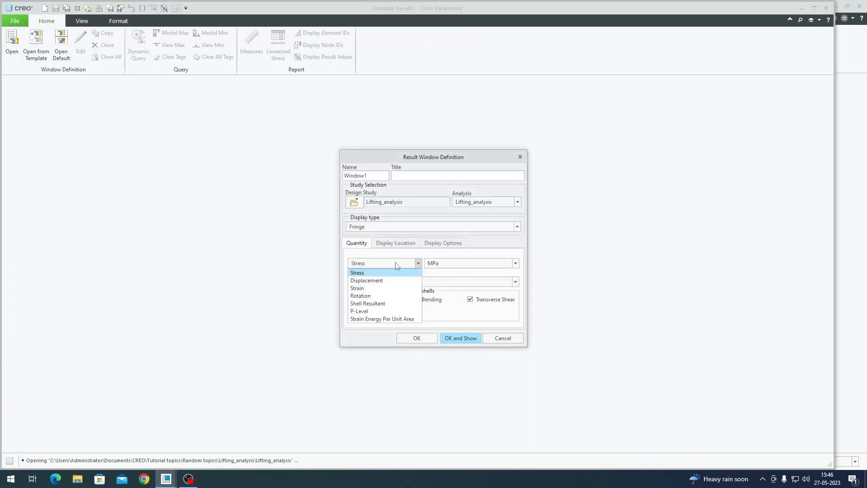
# Display the displacement fringe deformed, auto-animated, with element edges shown
pyautogui.click(443, 244)
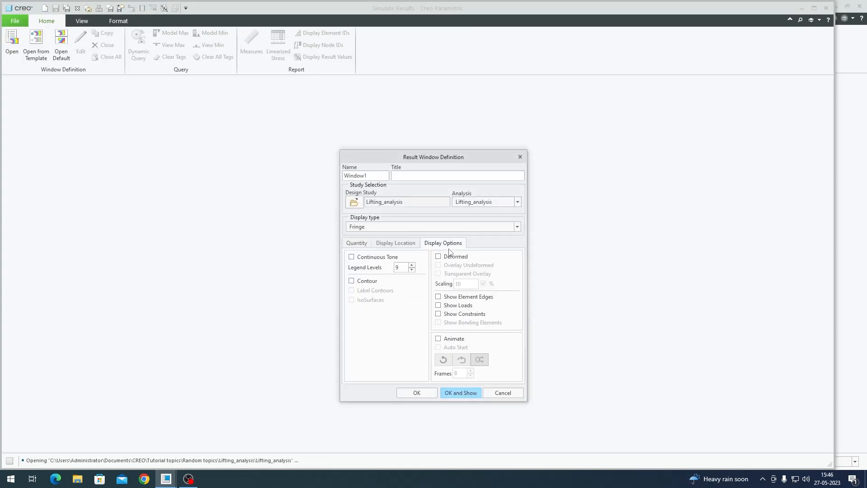
pyautogui.click(438, 256)
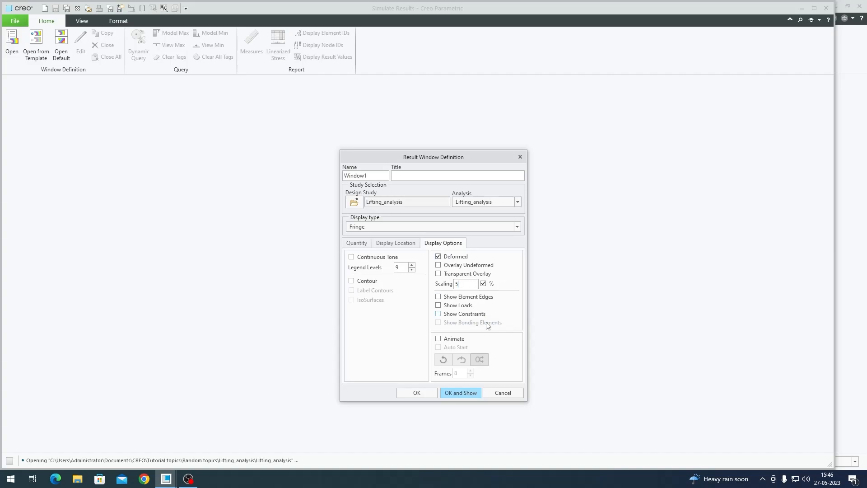
pyautogui.click(439, 338)
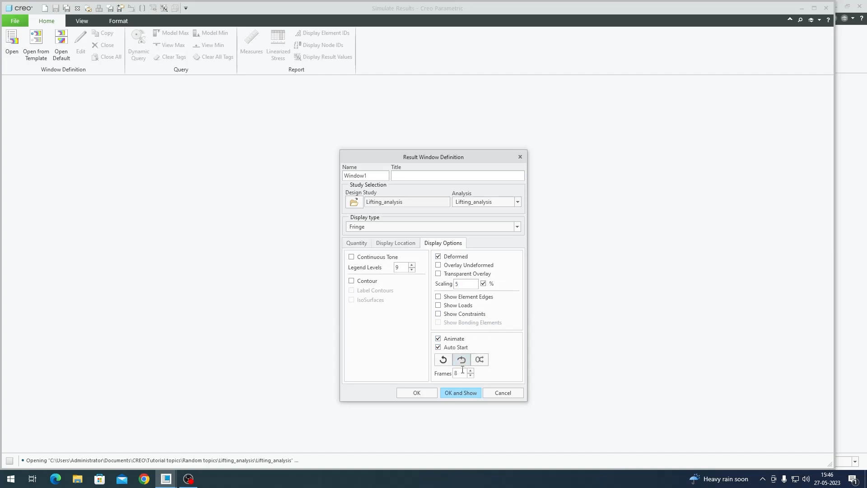
pyautogui.click(470, 371)
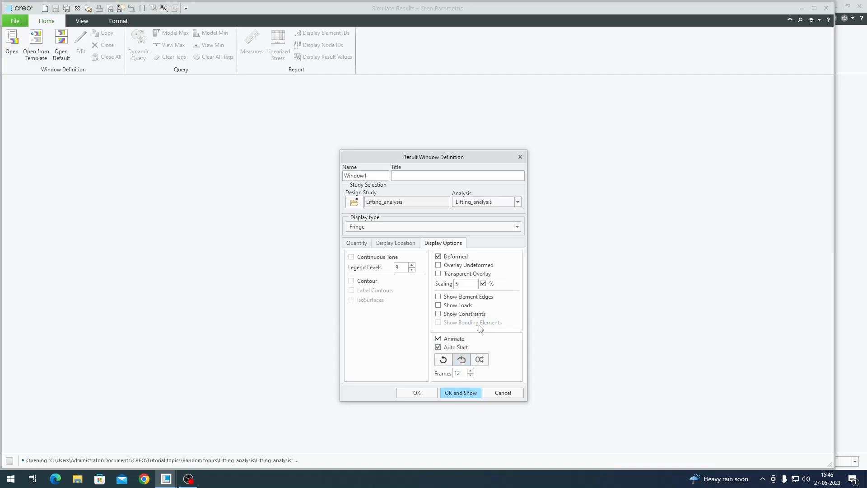
pyautogui.click(439, 296)
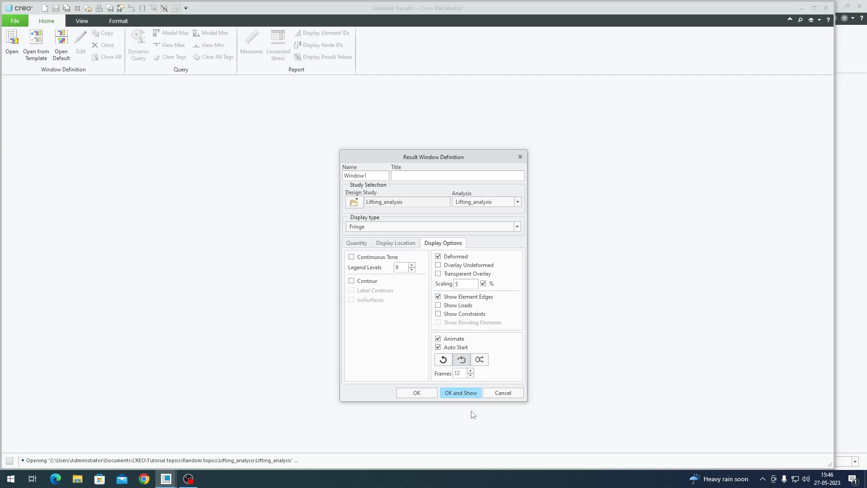
pyautogui.click(460, 393)
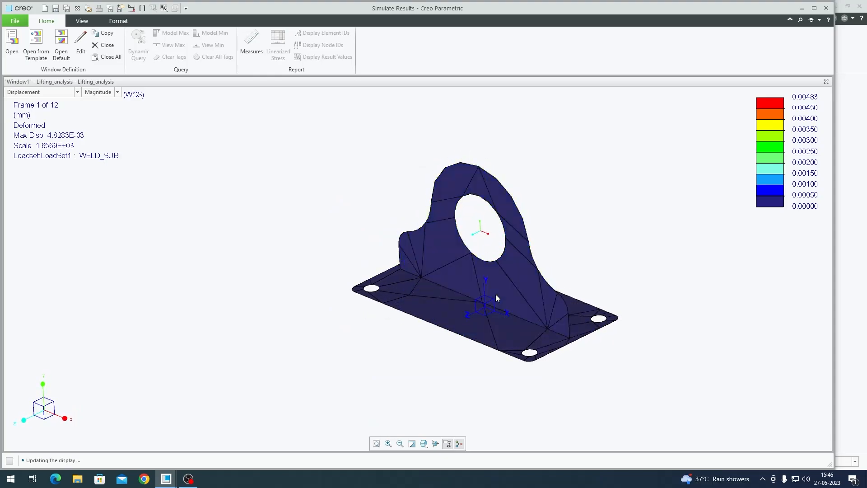
# Play the displacement animation on the bracket and reopen its result window definition
pyautogui.click(455, 36)
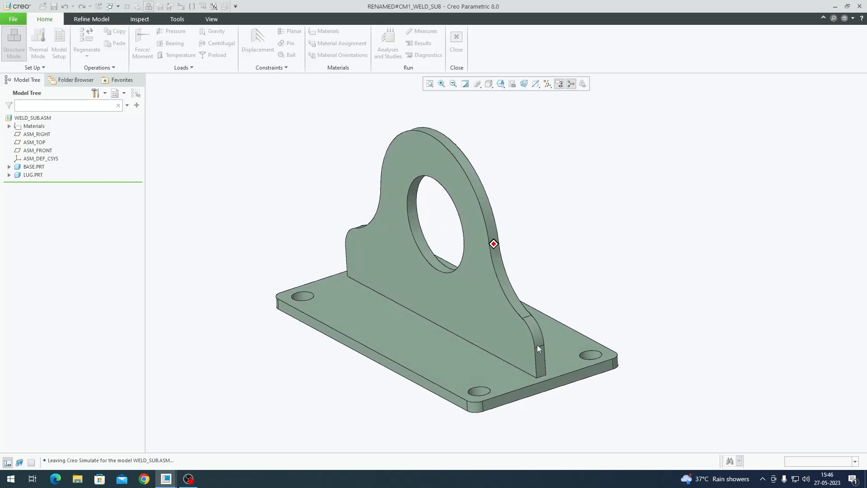
pyautogui.moveTo(166, 479)
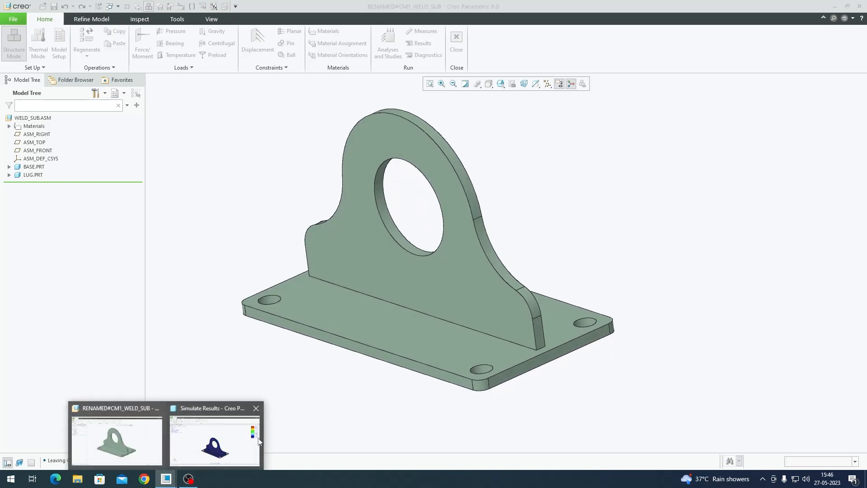
pyautogui.click(215, 437)
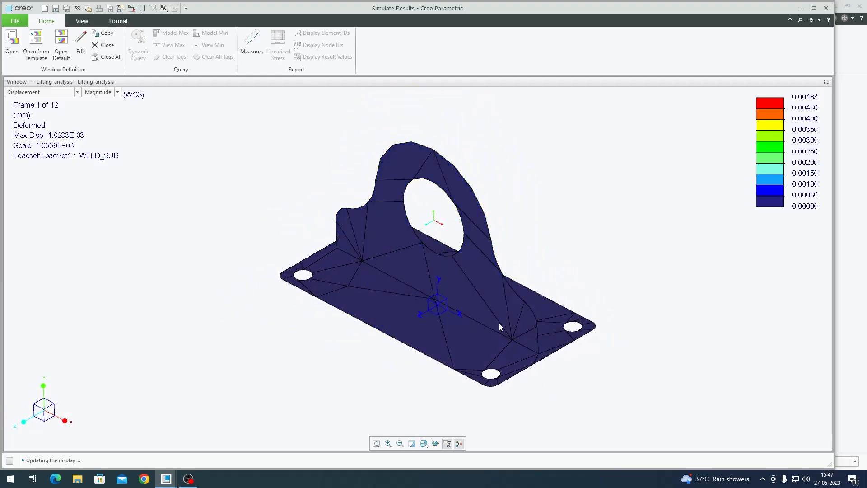
pyautogui.click(459, 443)
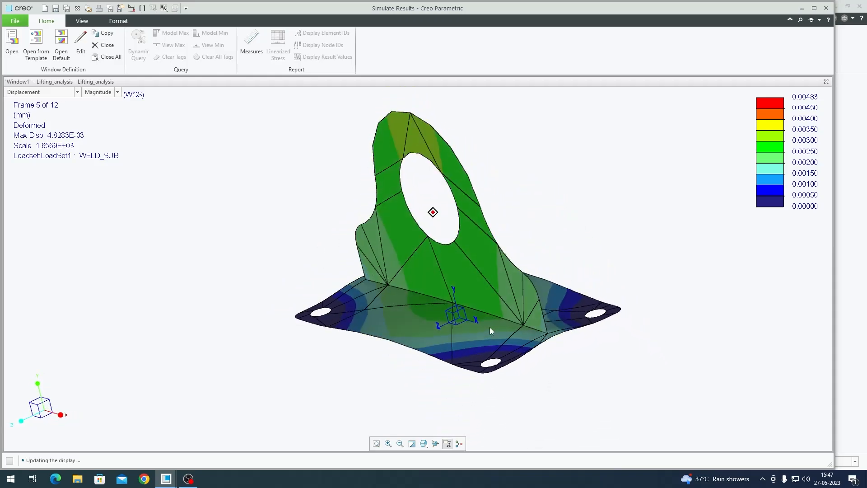
pyautogui.click(80, 42)
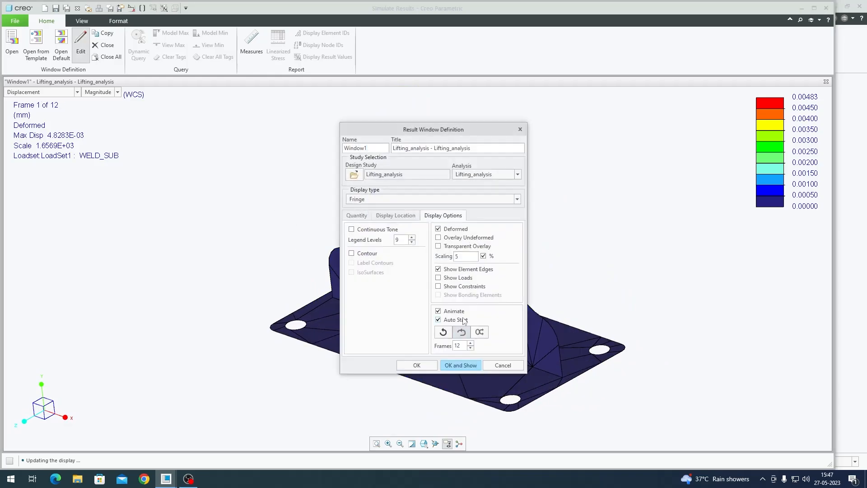
# Copy the window to a second one showing undeformed von Mises stress beside the displacement plot
pyautogui.click(460, 365)
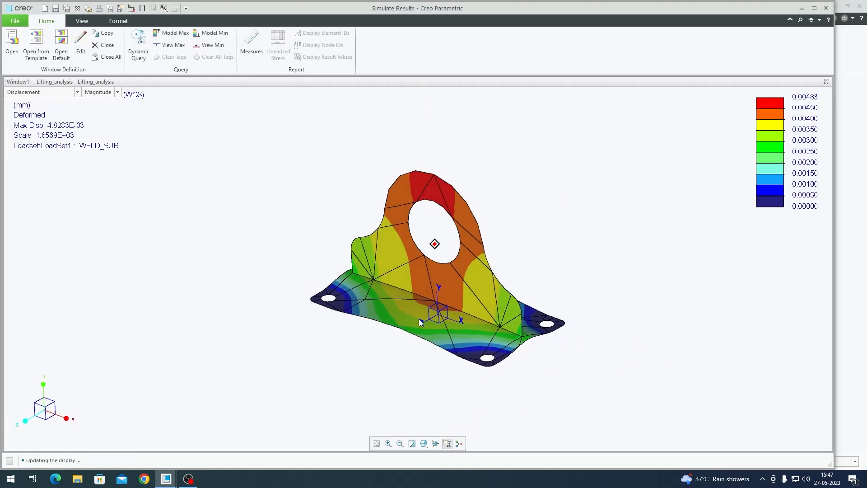
pyautogui.click(81, 41)
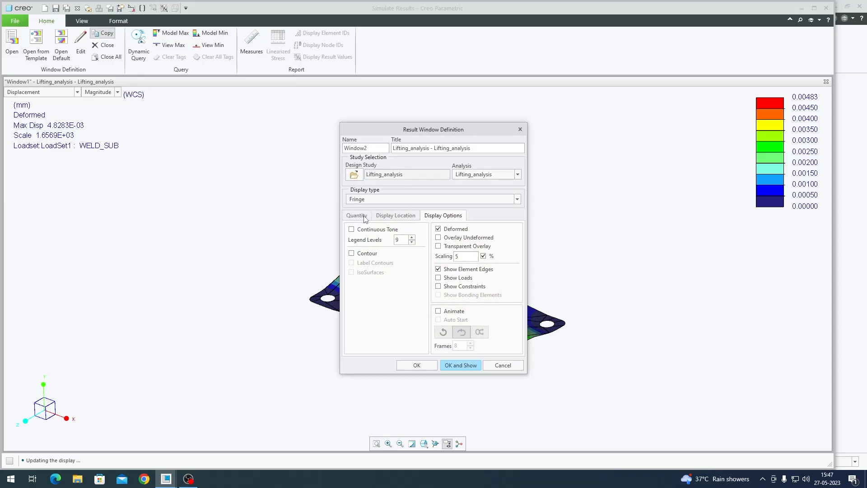
pyautogui.click(356, 215)
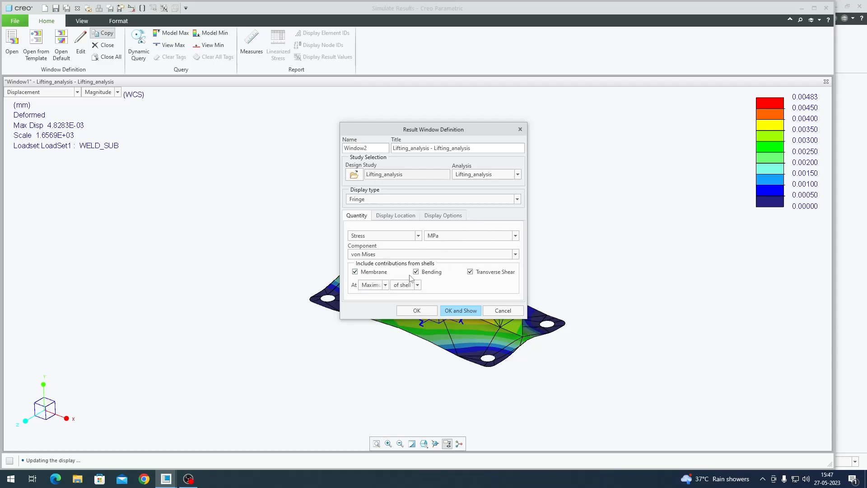
pyautogui.moveTo(447, 239)
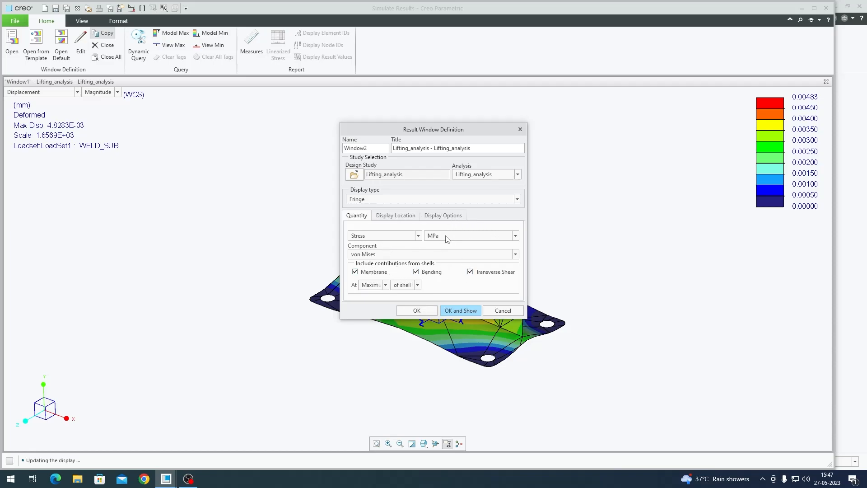
pyautogui.click(443, 215)
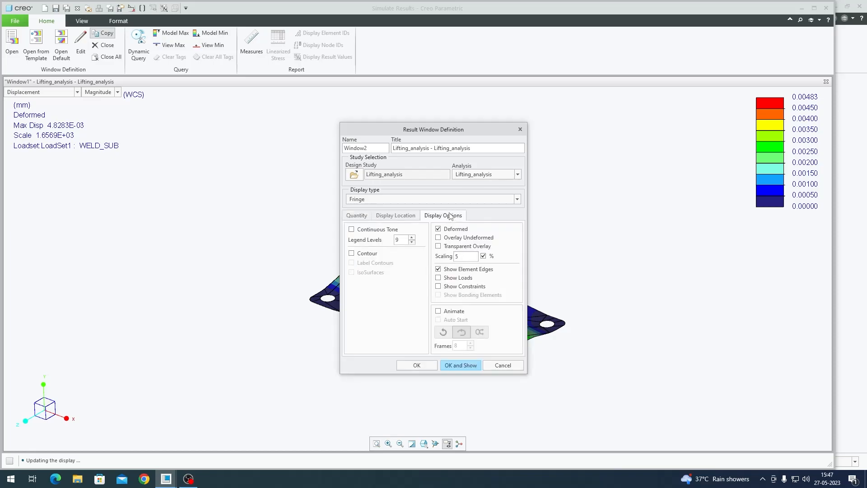
pyautogui.click(438, 229)
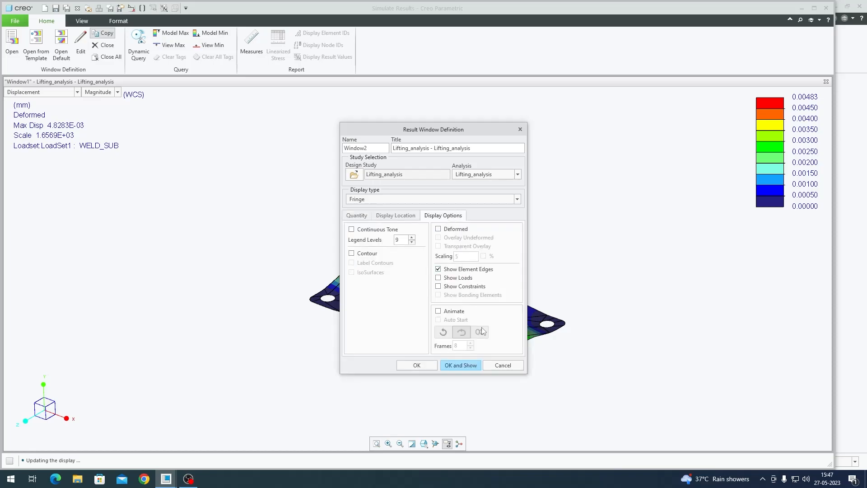
pyautogui.click(460, 365)
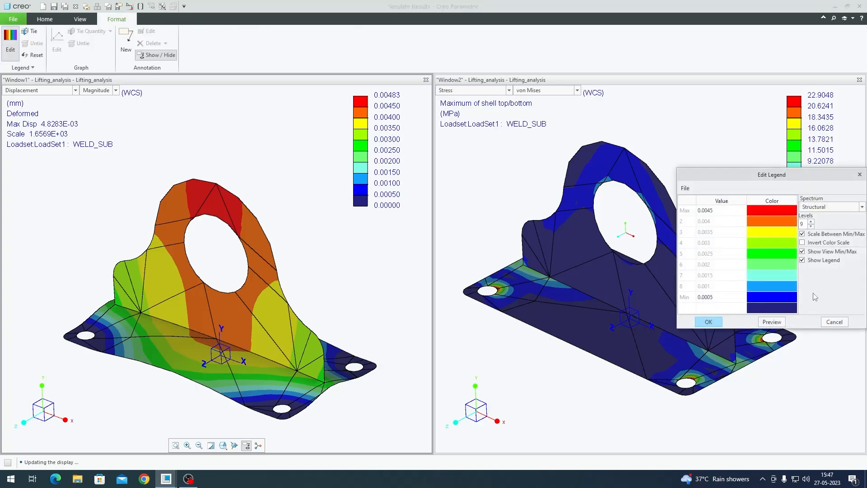
# Edit the Window2 stress legend to rounded 2.5 MPa steps from 0 to 20
pyautogui.click(708, 322)
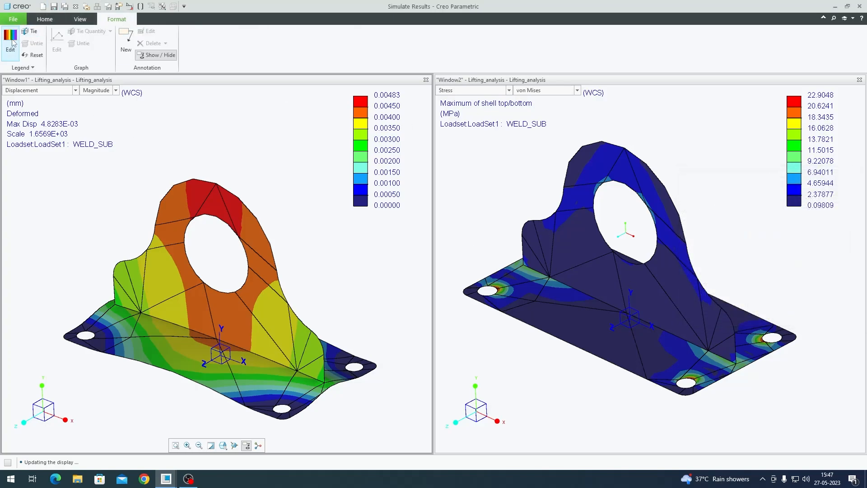
pyautogui.click(10, 42)
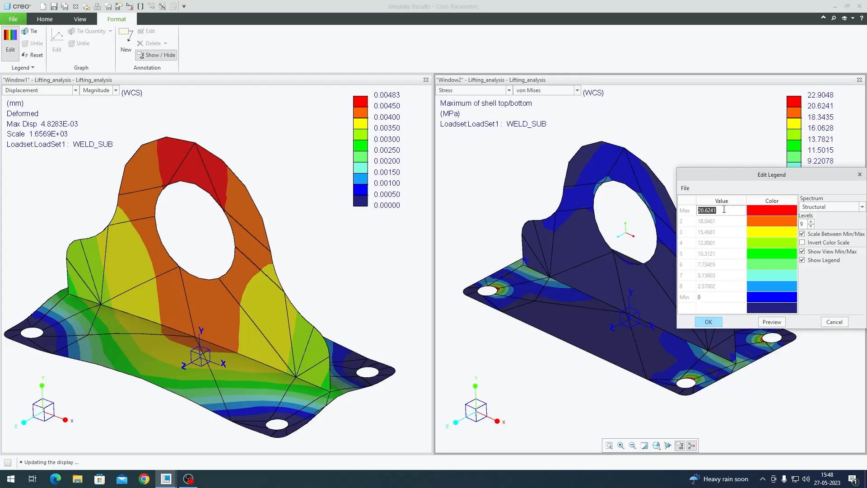
pyautogui.click(708, 322)
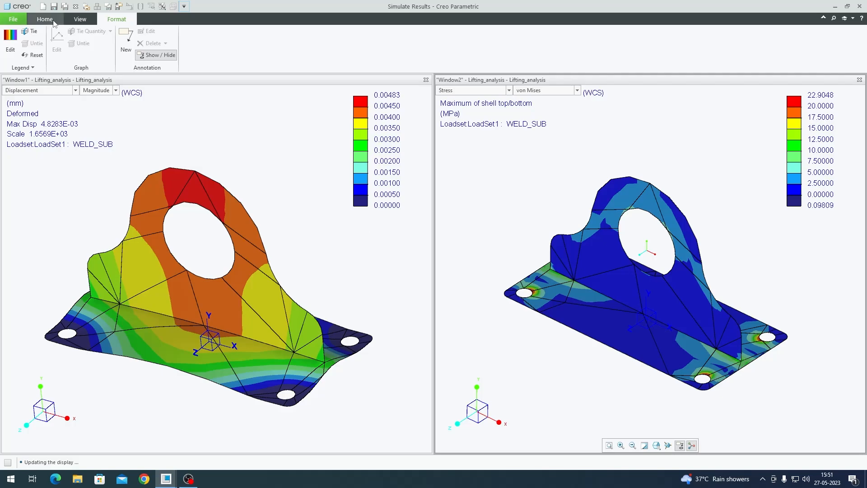
# Dynamic-query von Mises stress at the bolt holes and weld, about 16–17 MPa
pyautogui.click(44, 19)
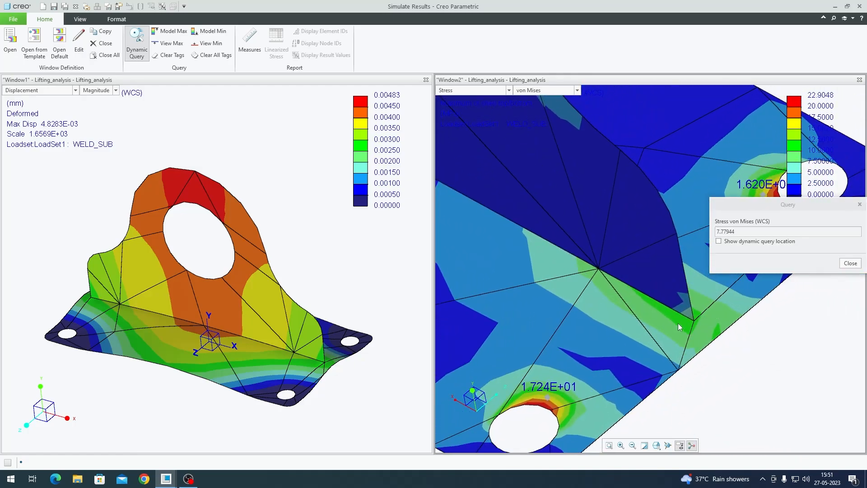
pyautogui.click(850, 263)
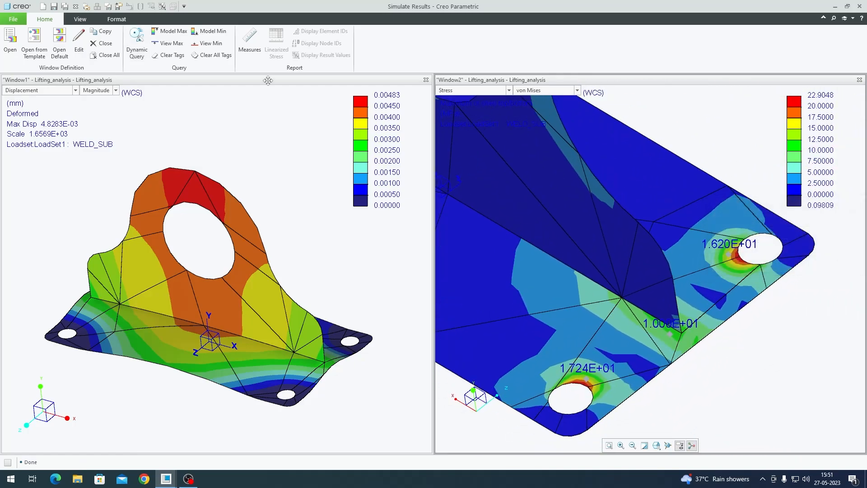
pyautogui.click(215, 55)
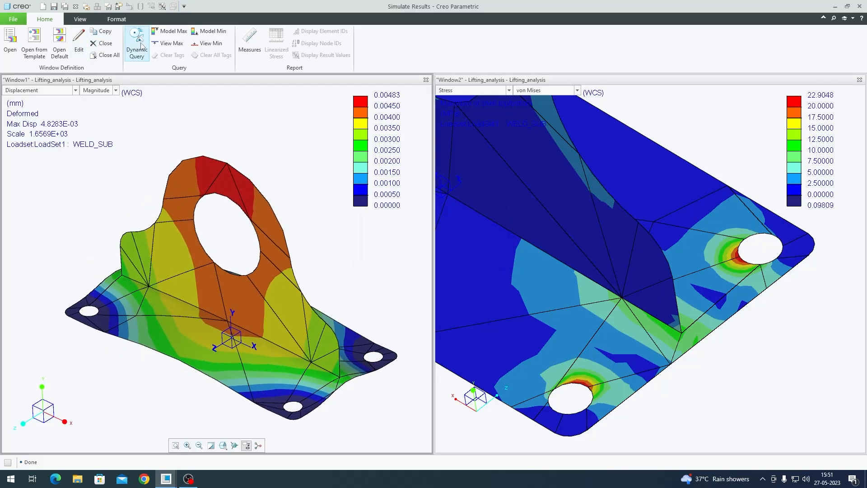
# Dynamic-query displacements around the lug hole, about 0.0041–0.0047 mm, then close the query
pyautogui.click(136, 41)
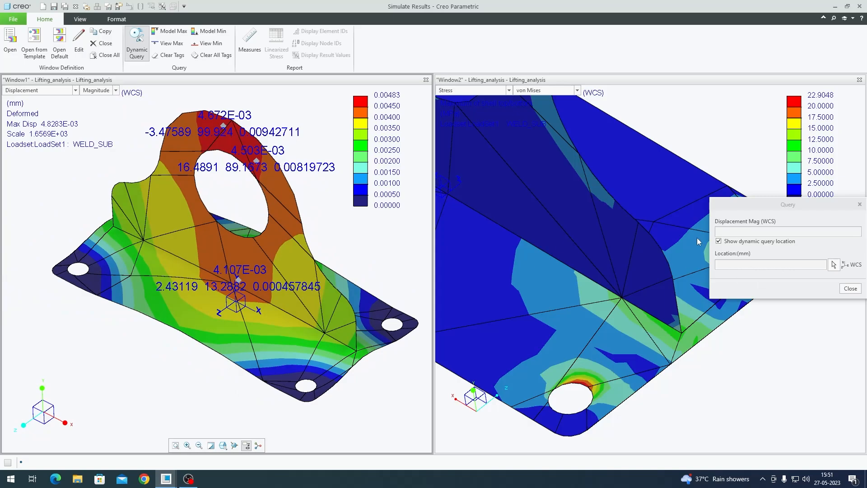
pyautogui.click(719, 240)
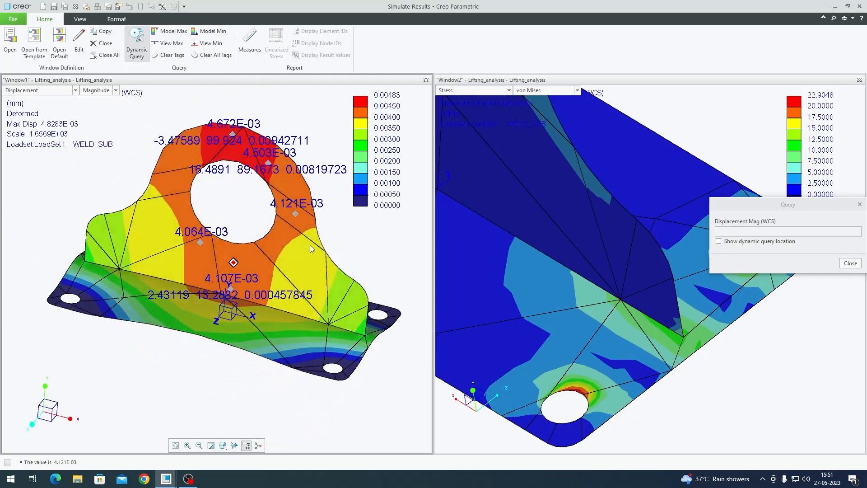
pyautogui.click(850, 263)
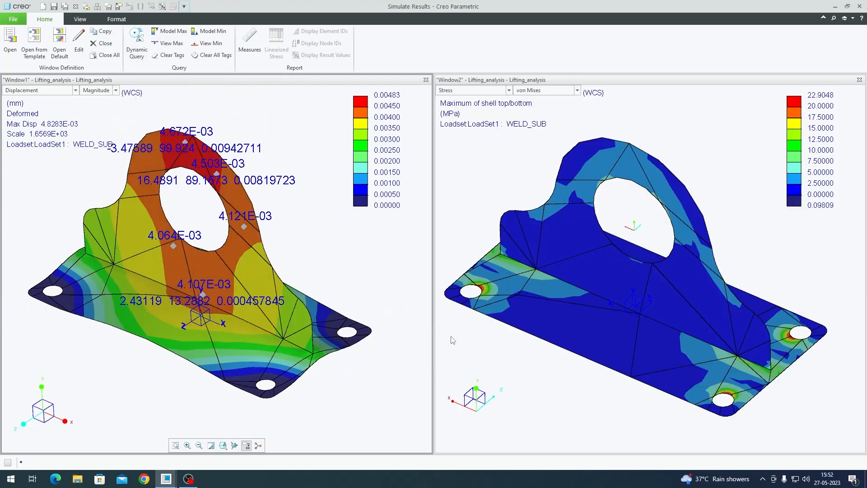